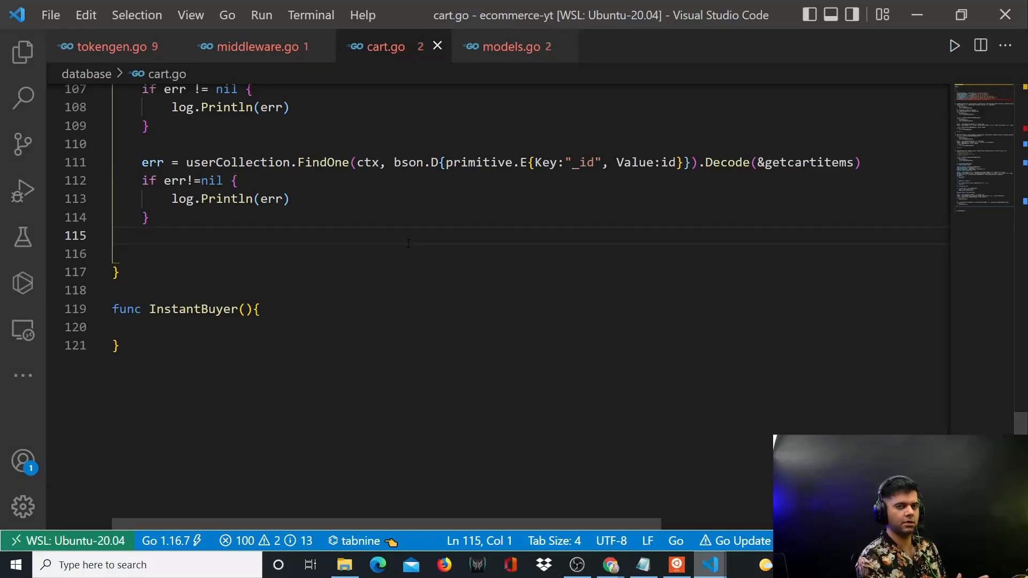
Declare filter2 := bson.D{primitive.E{Key:"_id", Value:id}} and begin update2 below it.
scroll(up, 3)
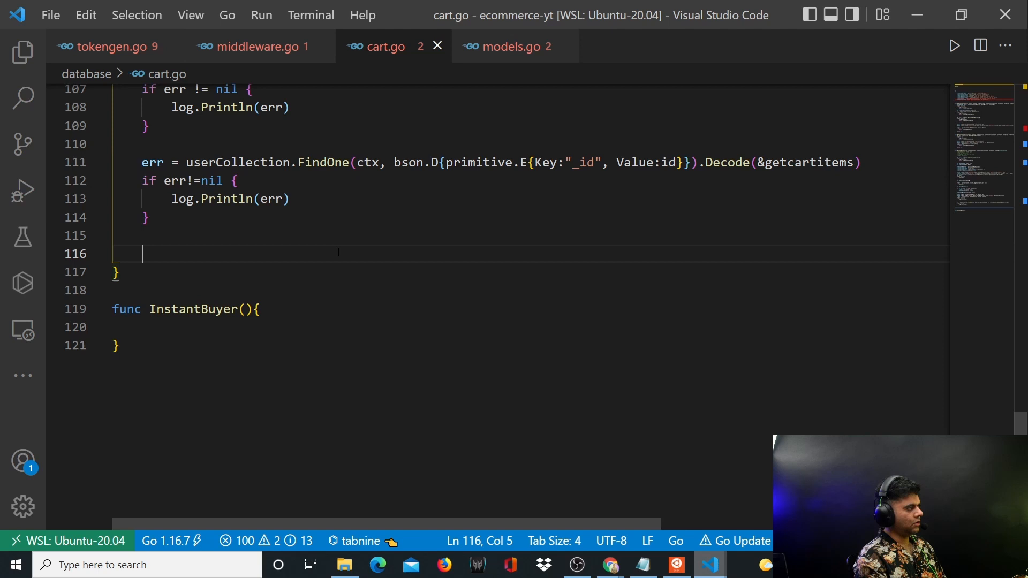
text(filter1)
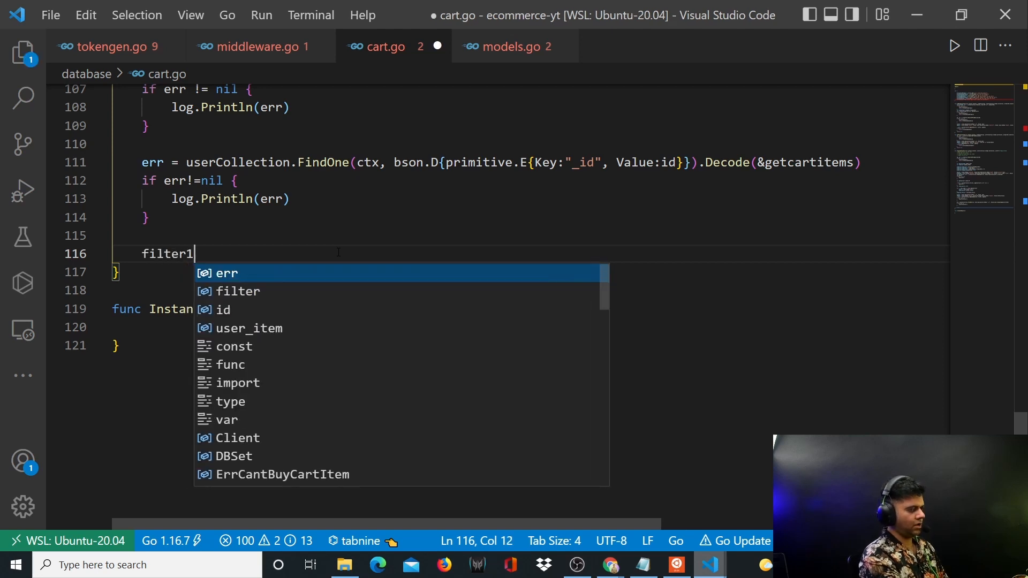
text(:= bsi)
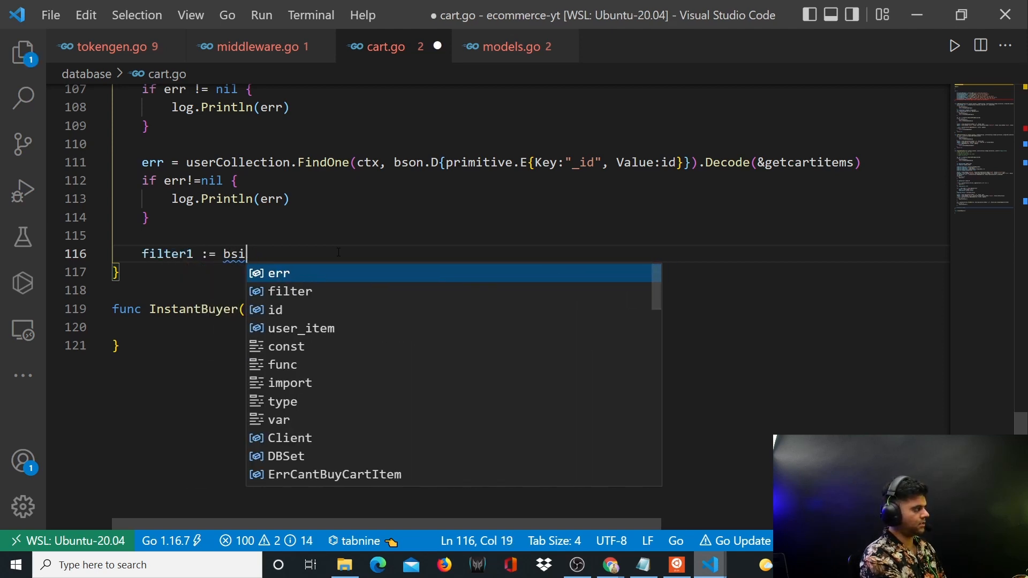
text(son.D{)
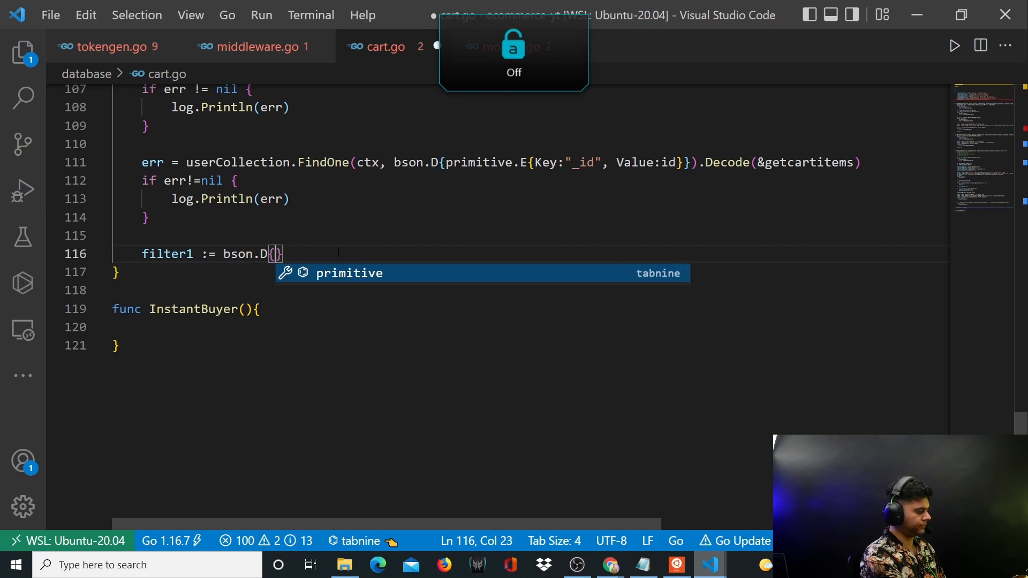
text(primitive.E{)
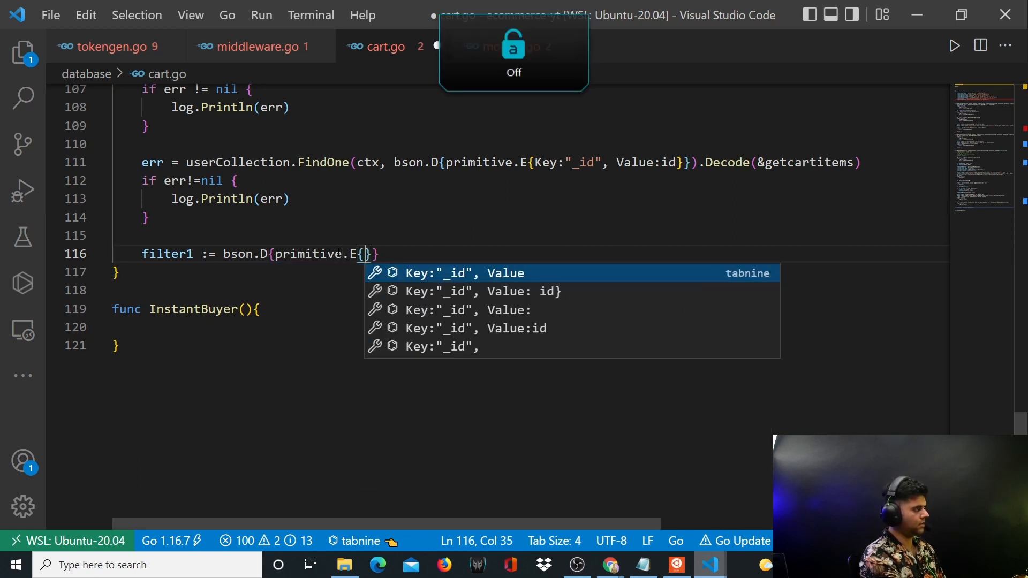
key(Tab)
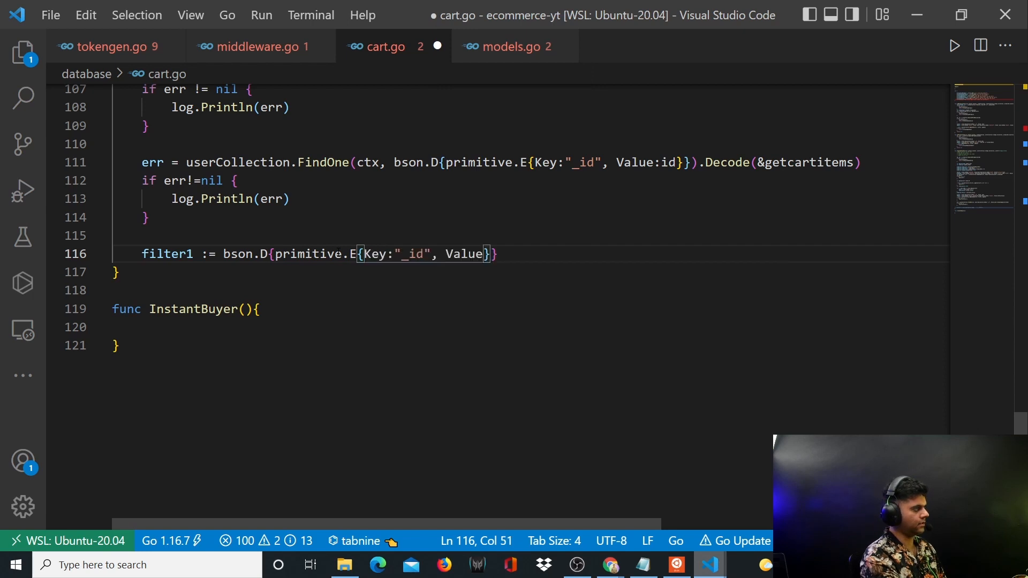
text(:id)
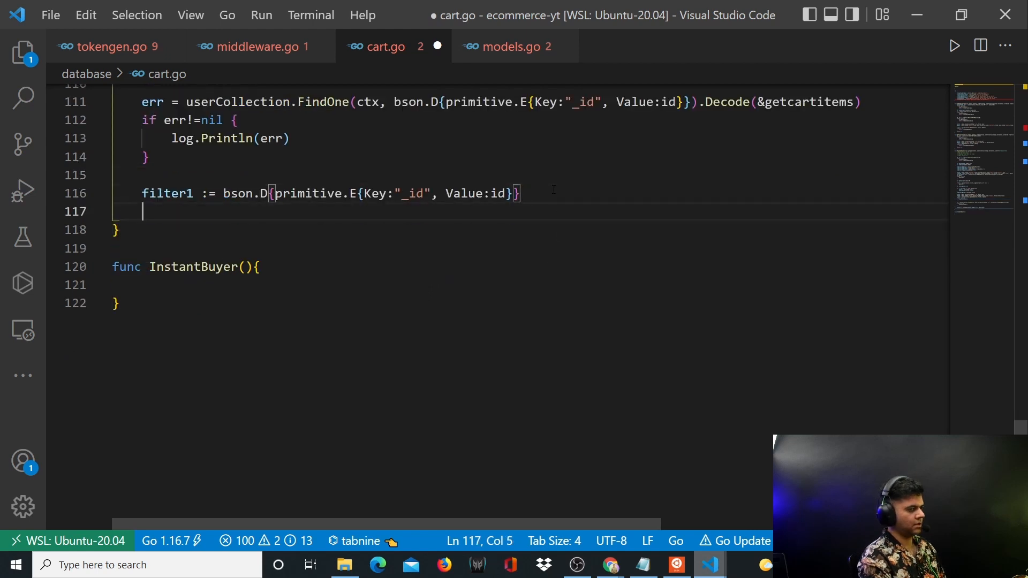
text(update2 ")
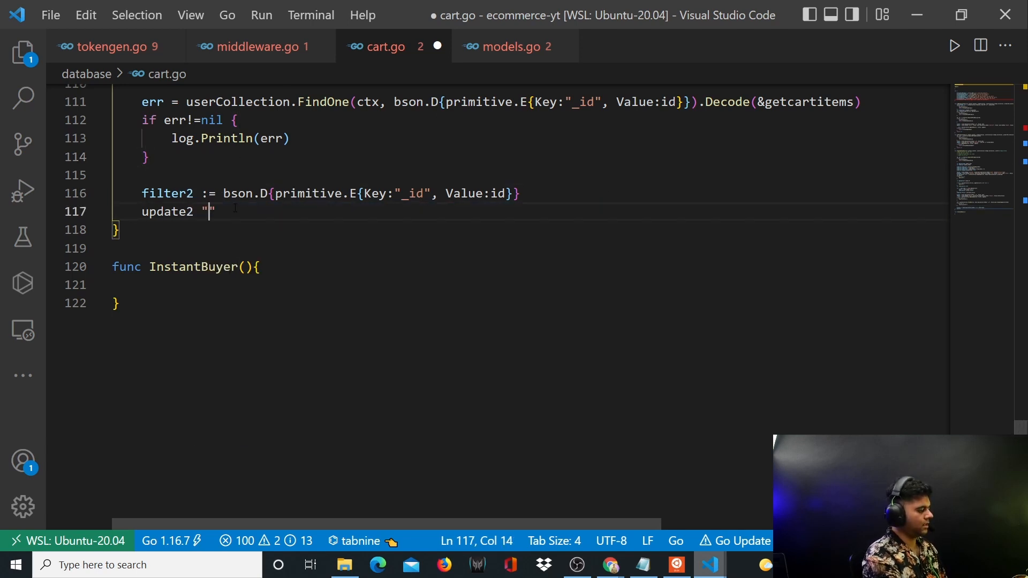
Begin update2 := bson.M{"$push":bson.M{"orde, checking the earlier orders update for reference.
text(:=)
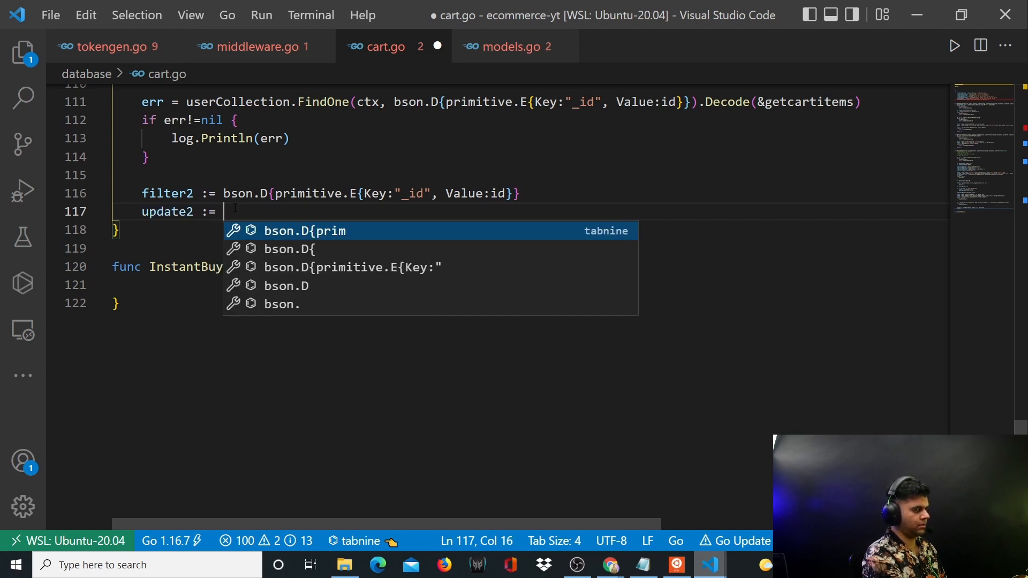
text(bson.M{)
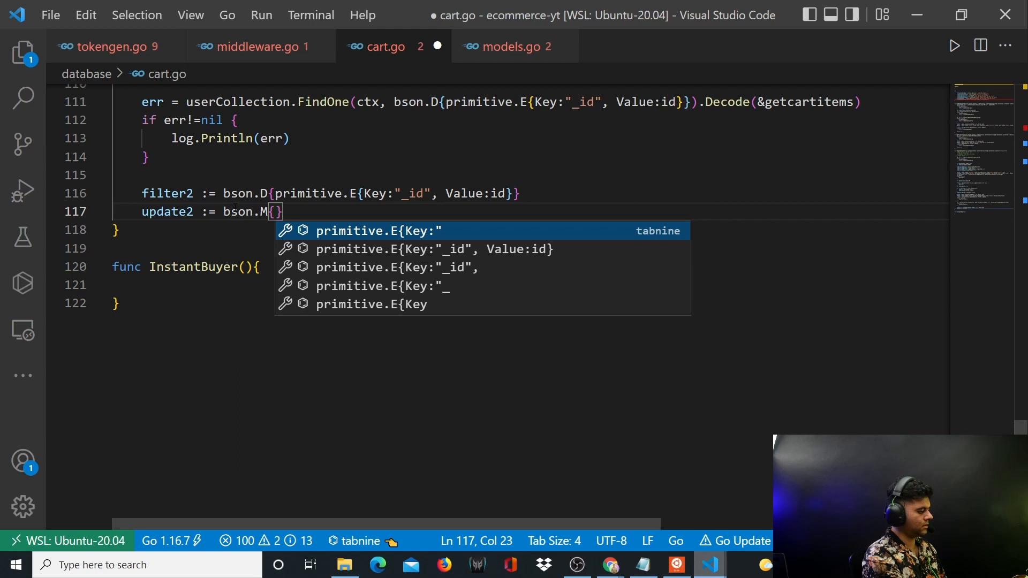
text("$push")
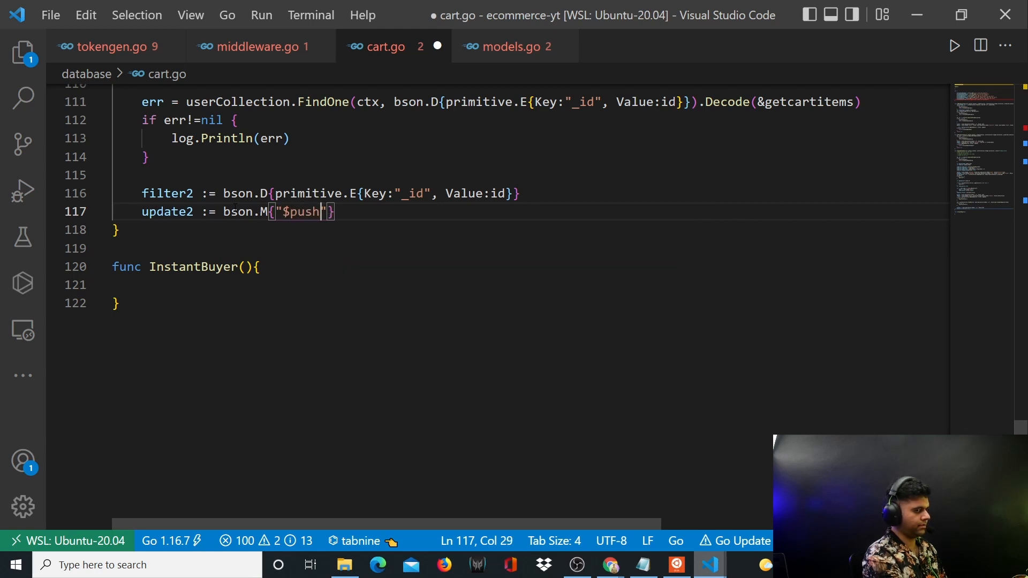
text(:bson.)
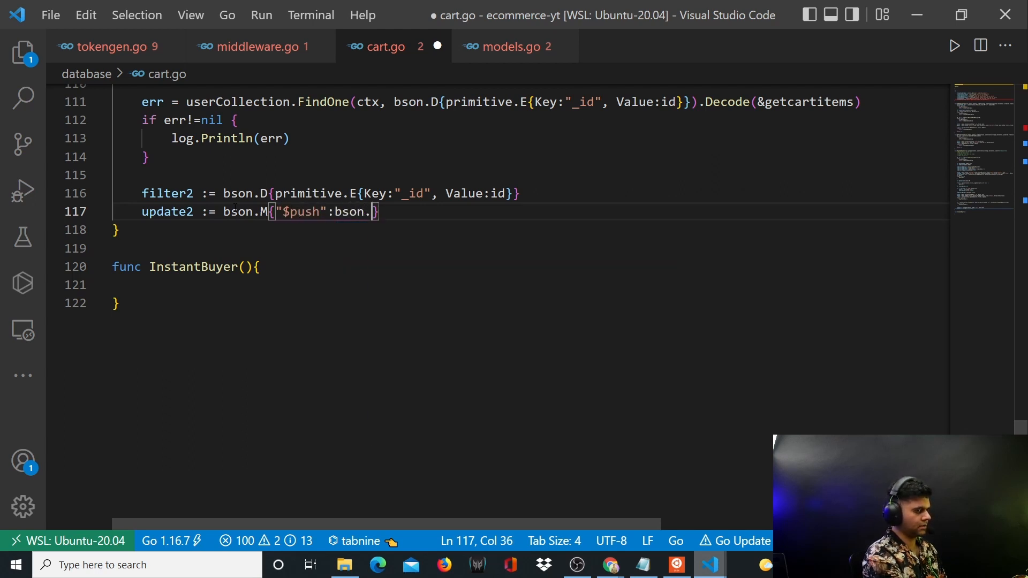
text(M{)
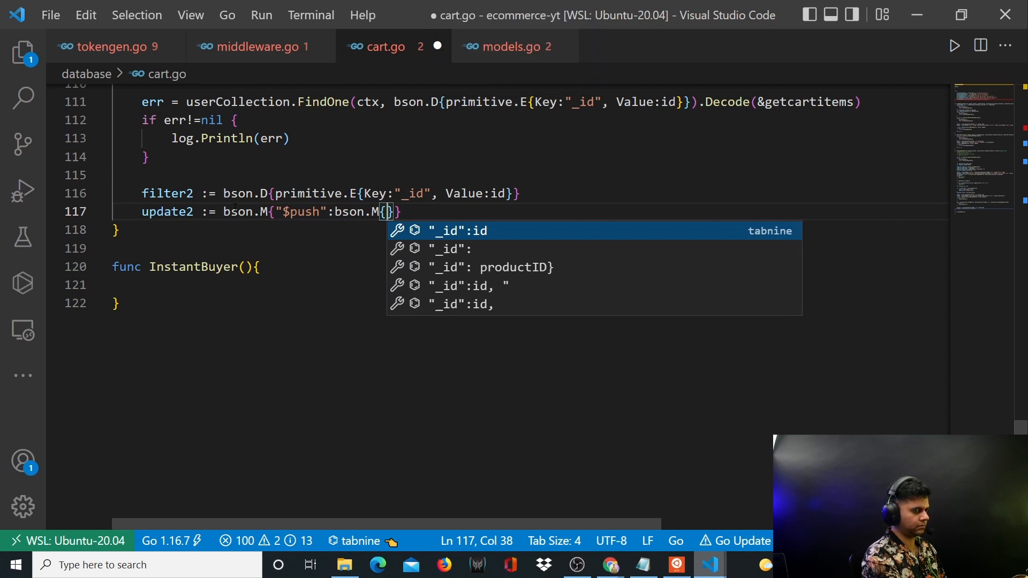
text("orders.)
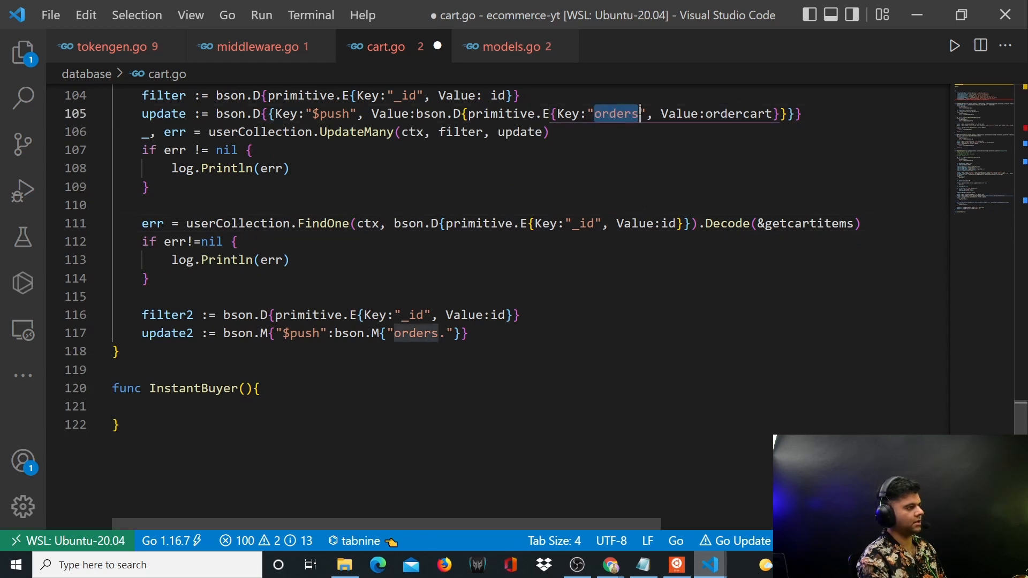
click(195, 132)
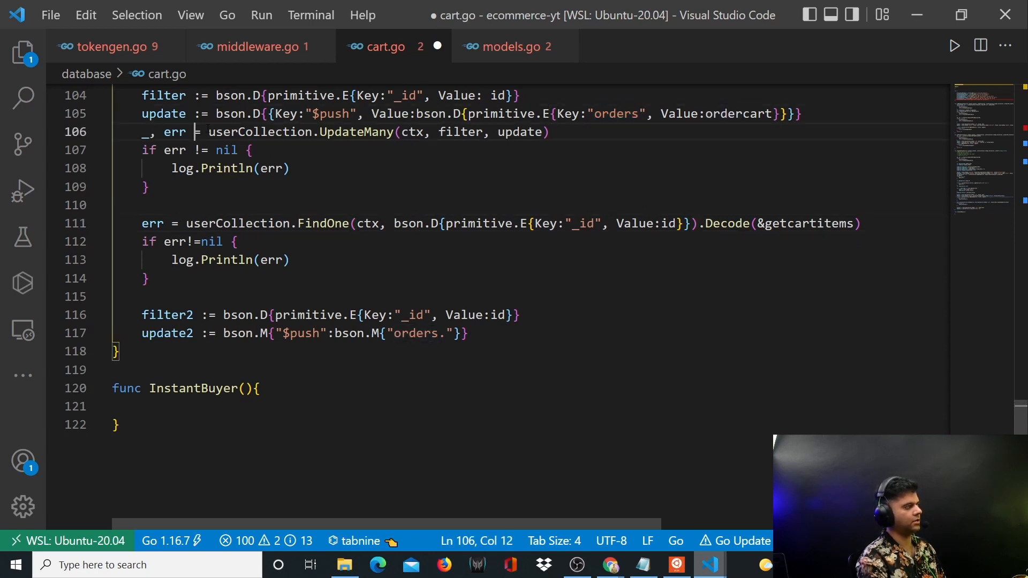
key(enter)
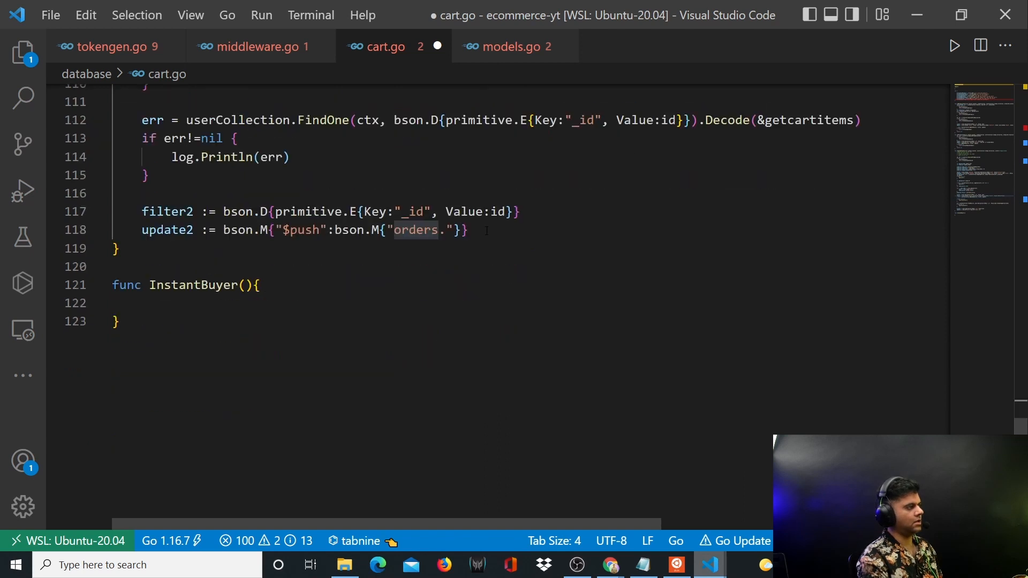
click(448, 231)
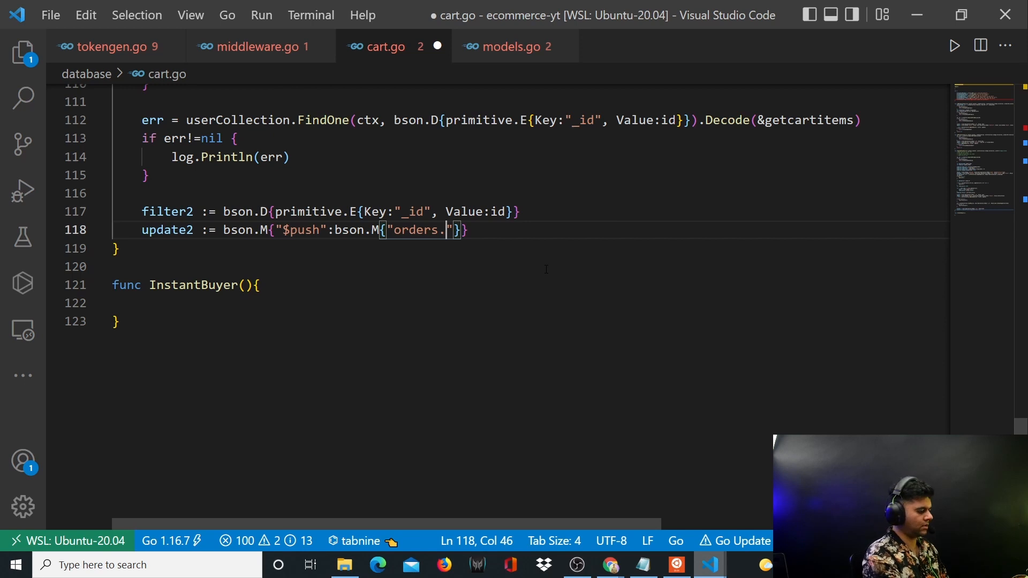
Complete the path "orders.$[].order_list": bson.M{"$each":, leaving the pushed value empty.
text($[)
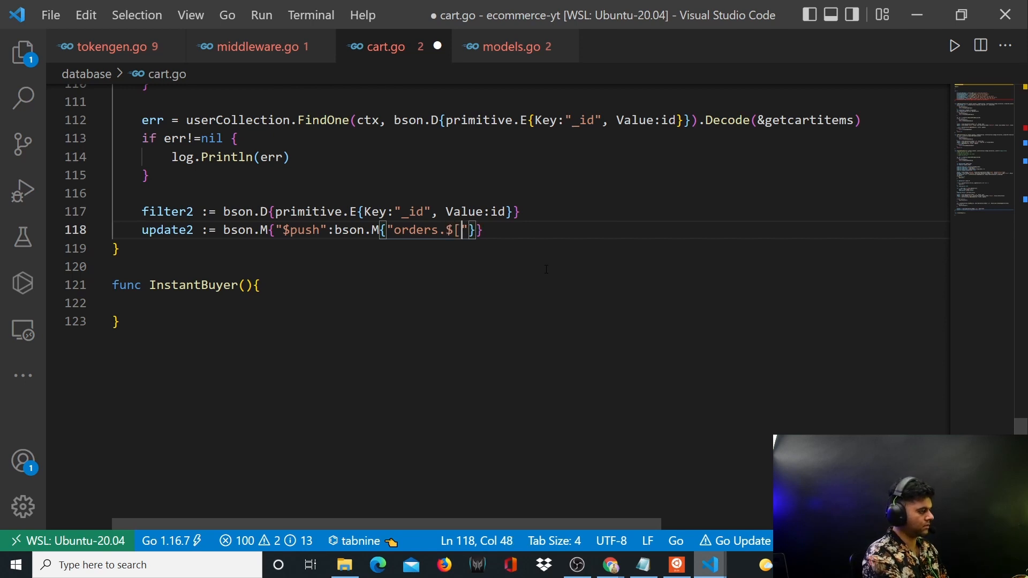
text(])
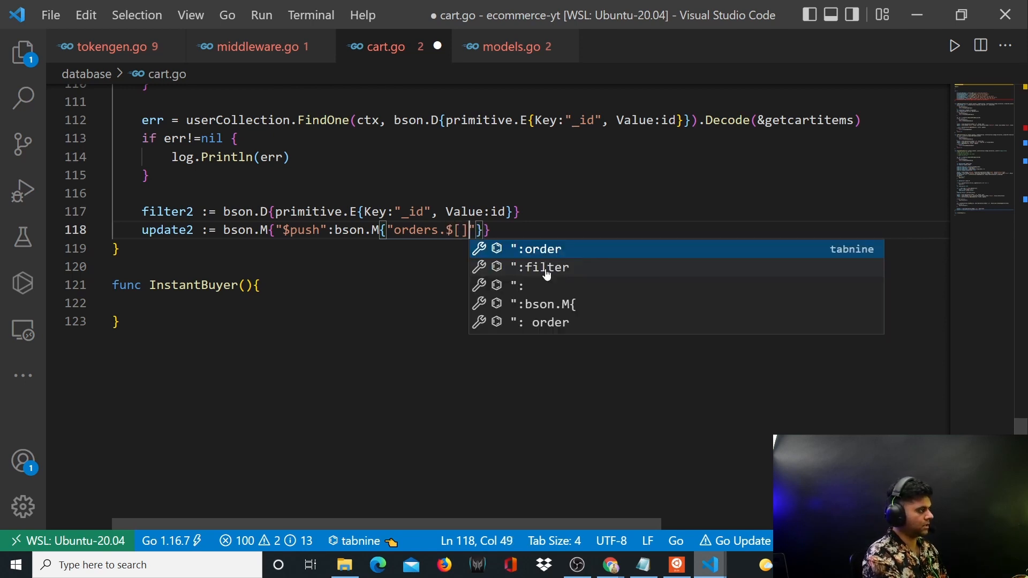
text(.)
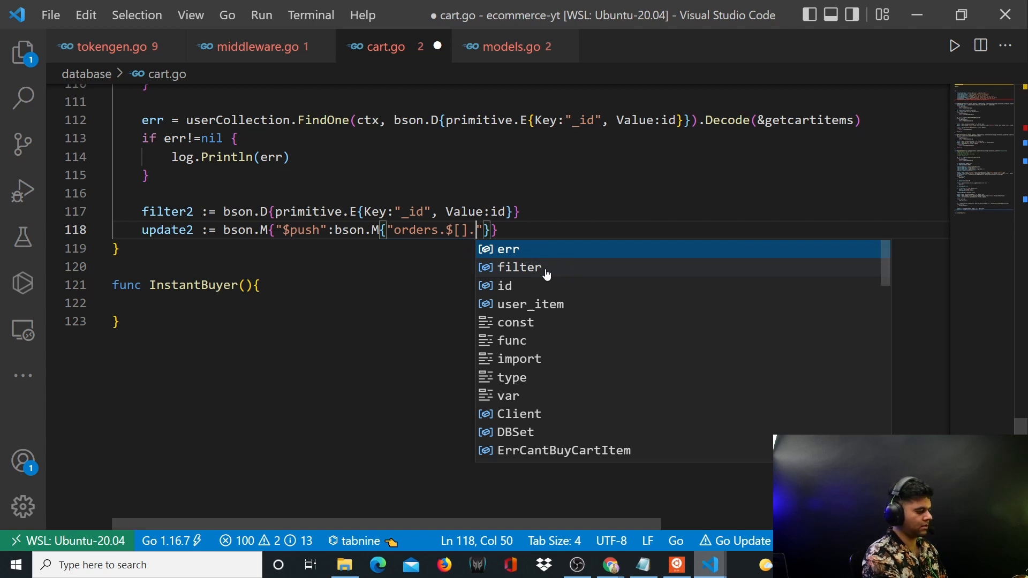
text(order_l)
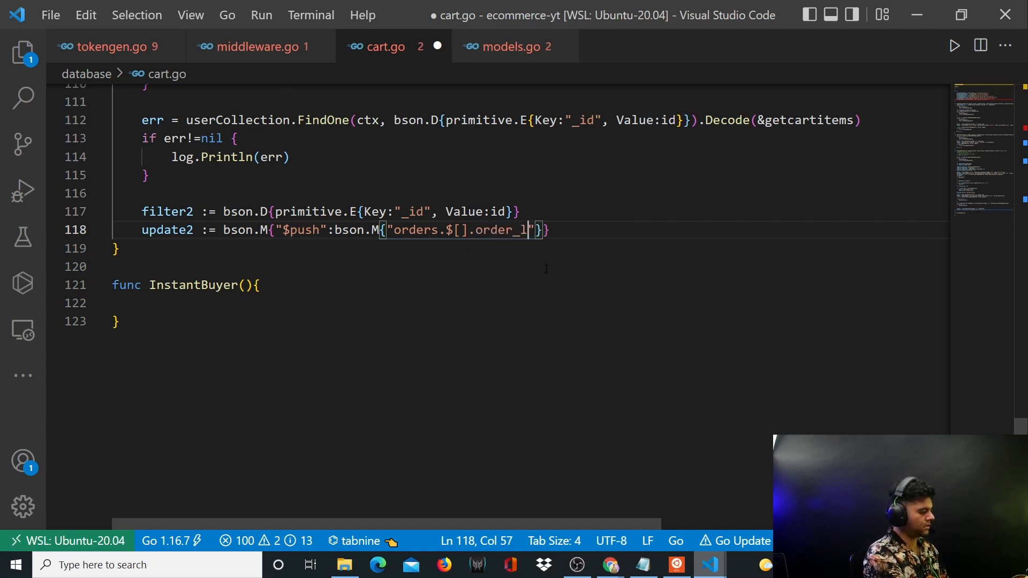
text(ist)
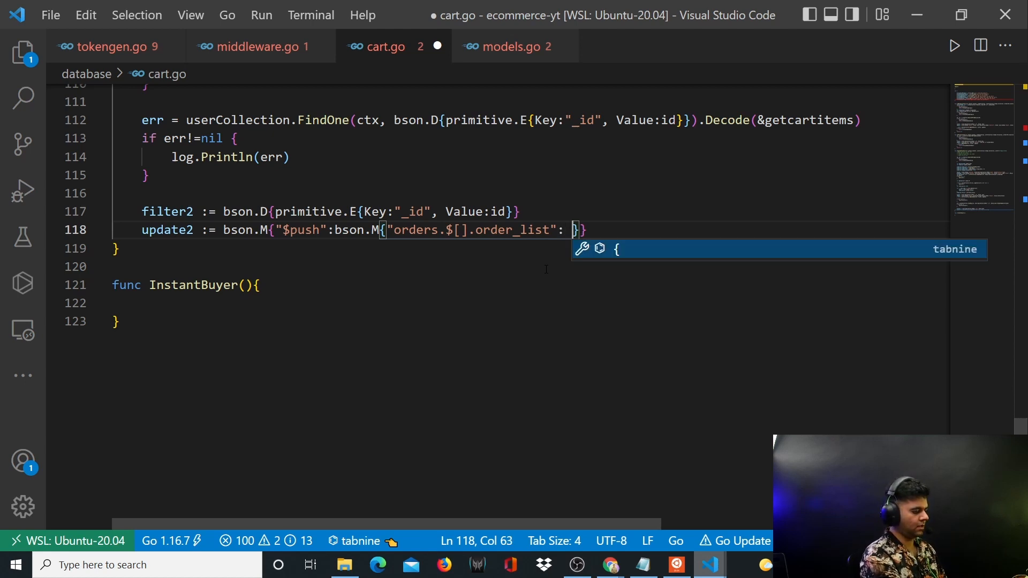
text(bson.M{{)
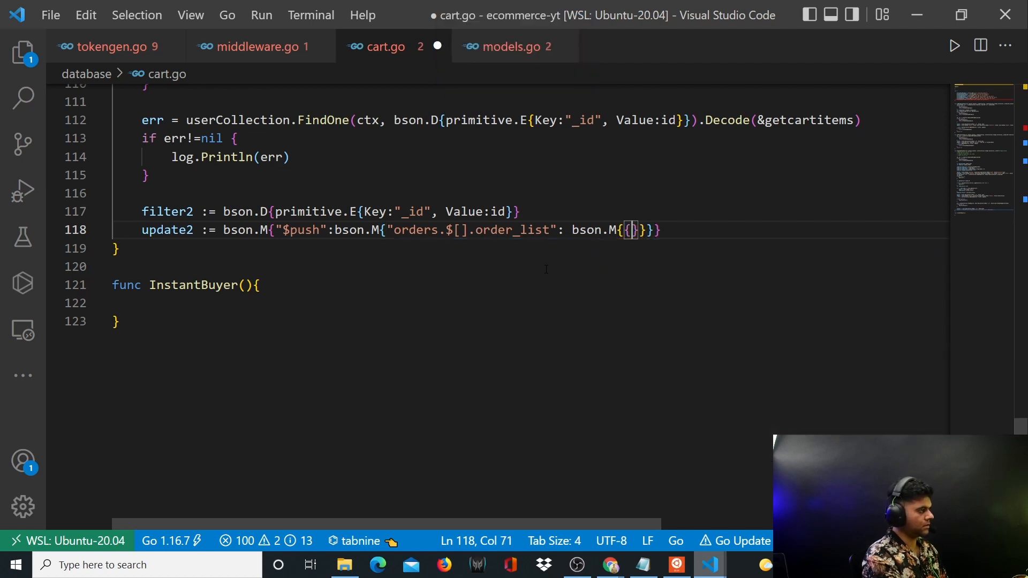
key(Backspace)
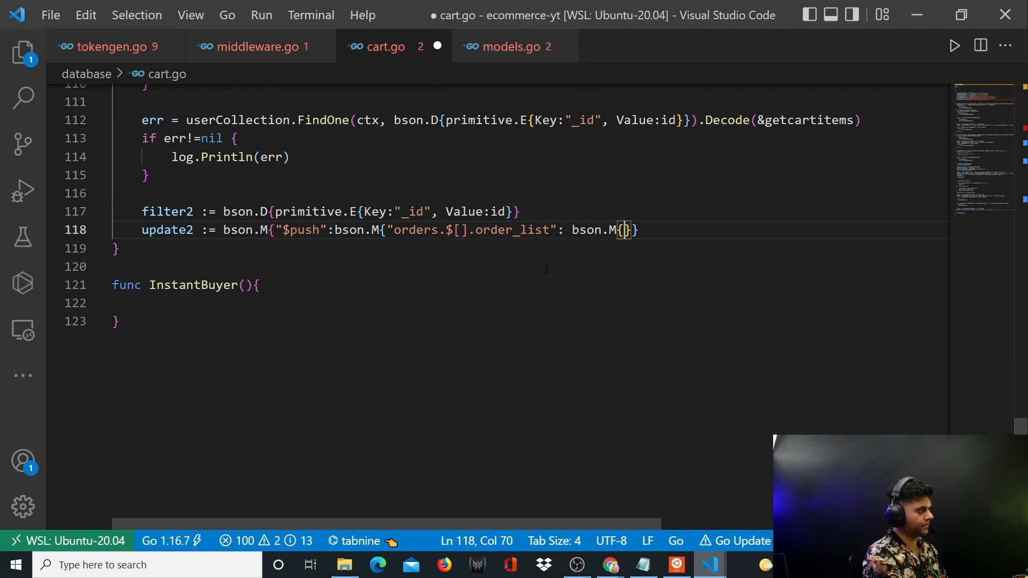
text($each")
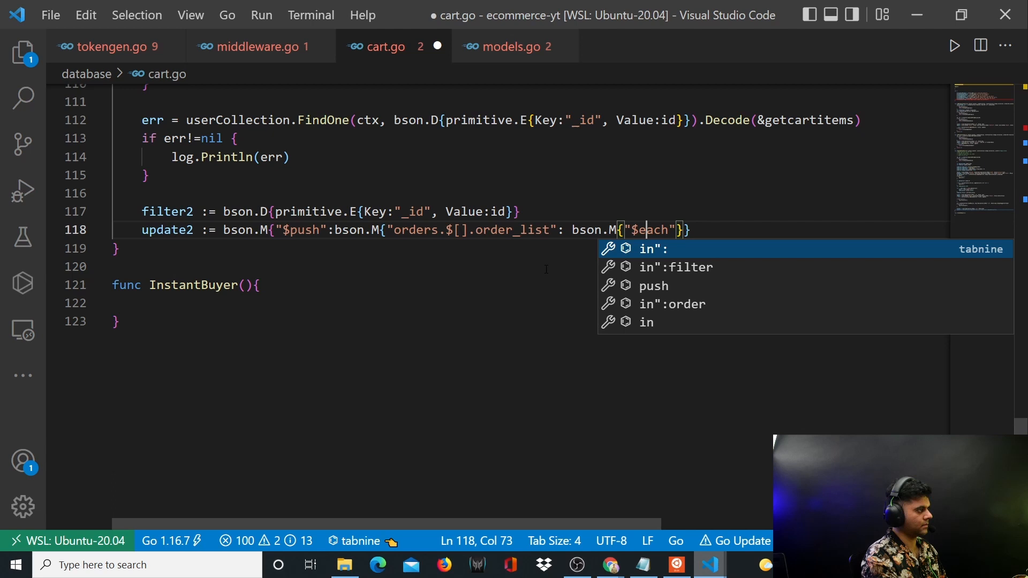
text(:)
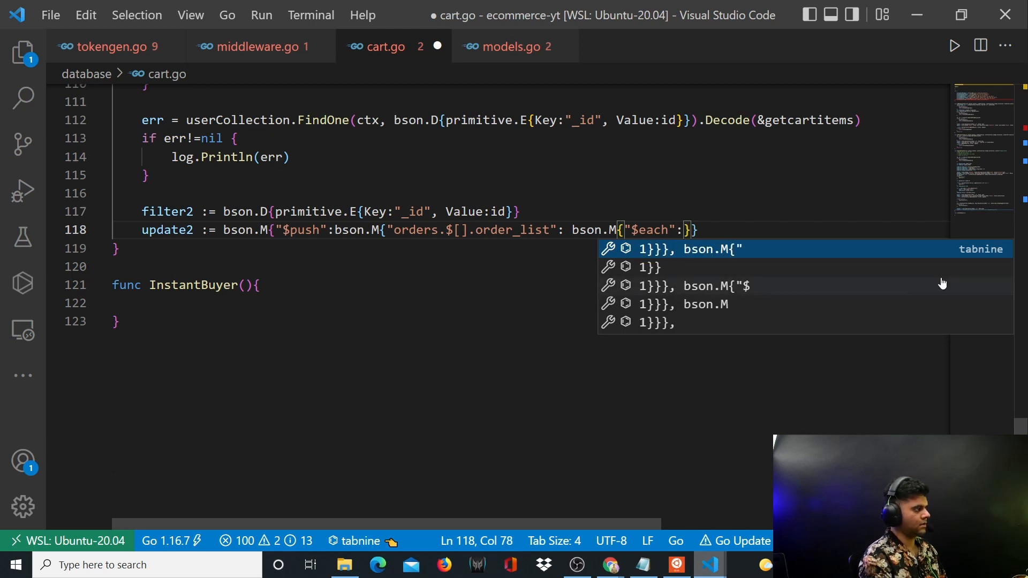
key(Escape)
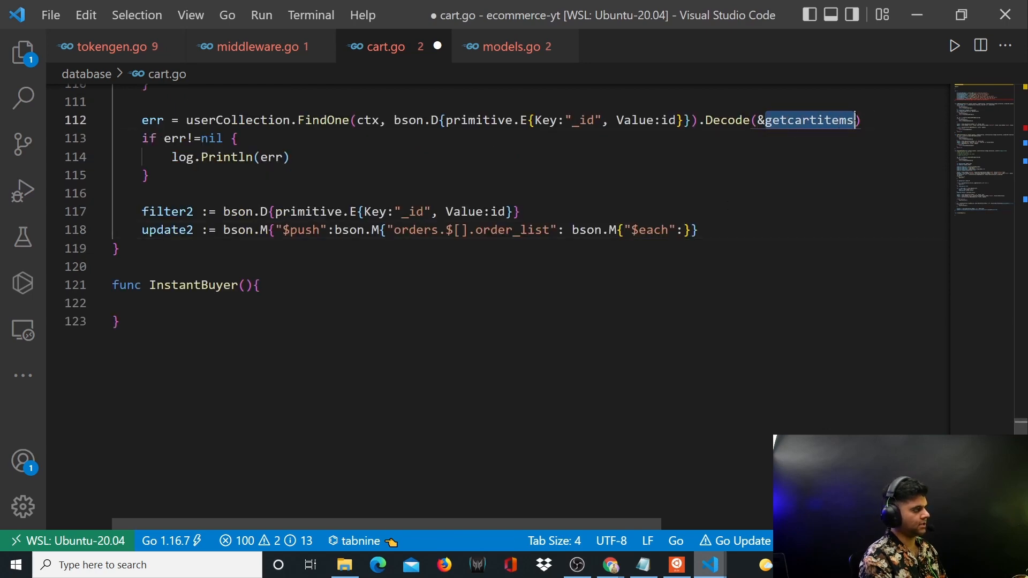
Check models.go, then fill $each with getcartitems.UserCart in update2.
click(507, 46)
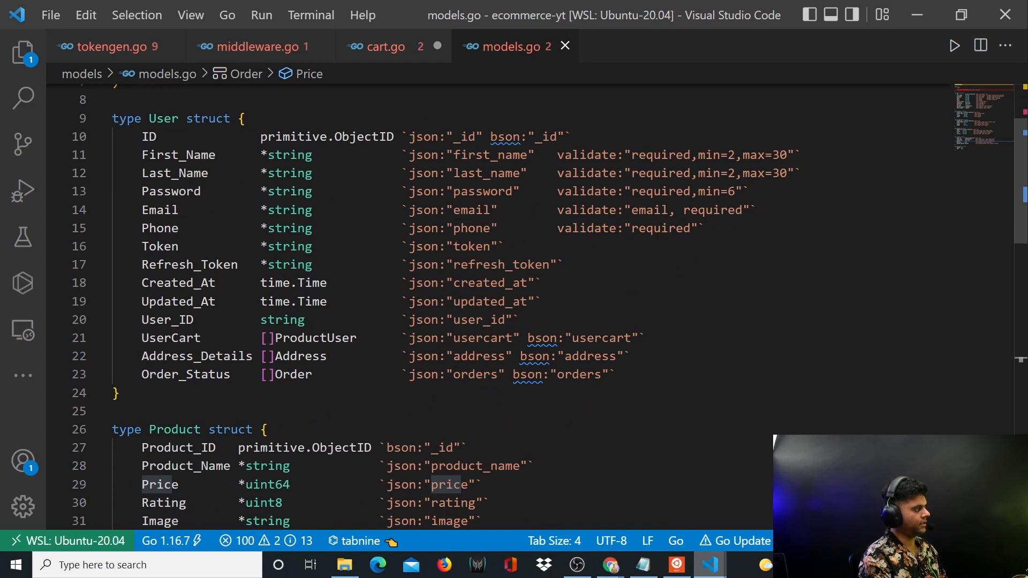
click(376, 46)
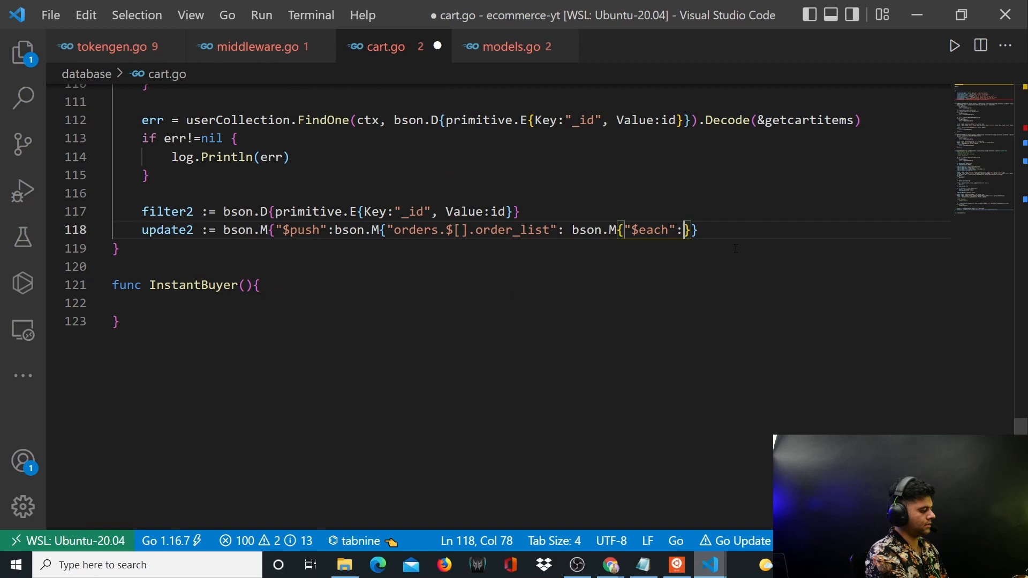
text(getcartitems.User)
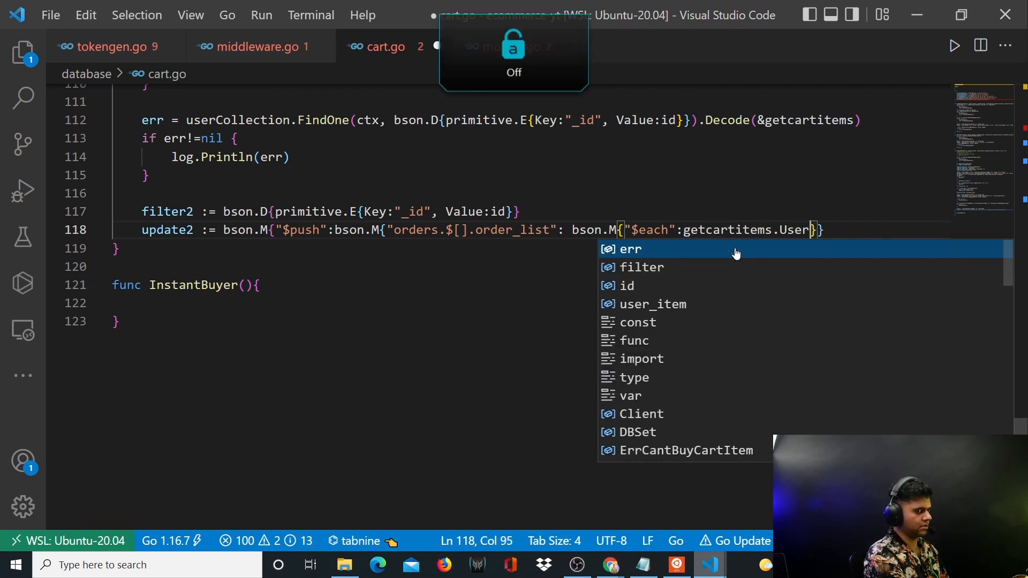
text(Cart)
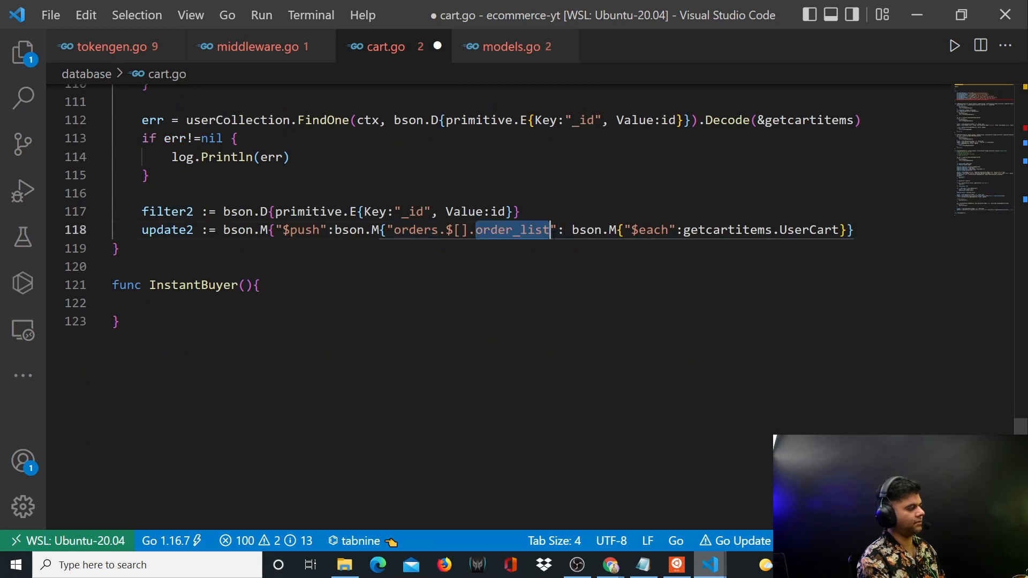
Review the UserCart field and add a blank line after the update2 line.
click(113, 267)
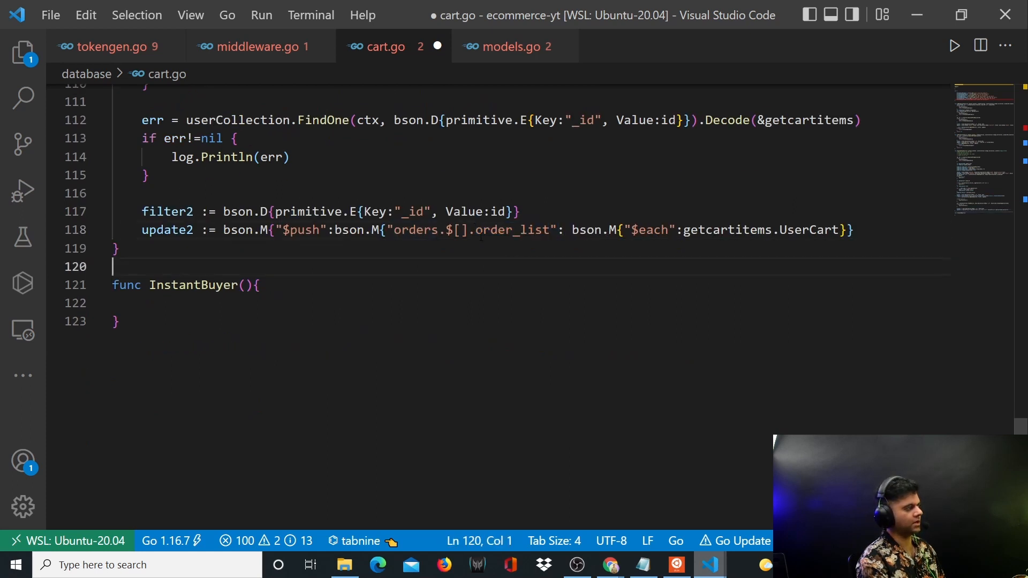
double_click(504, 230)
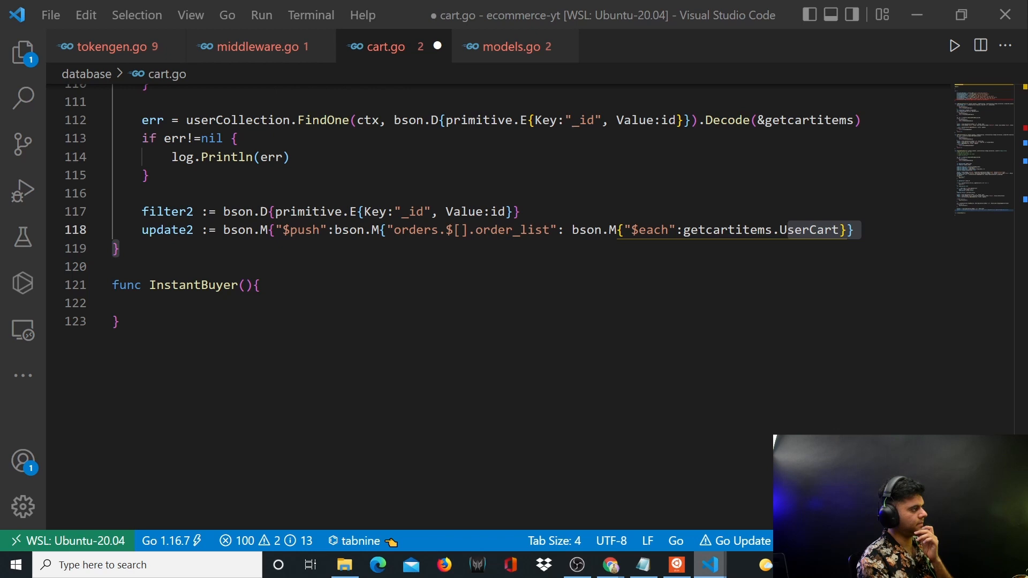
click(853, 230)
text(})
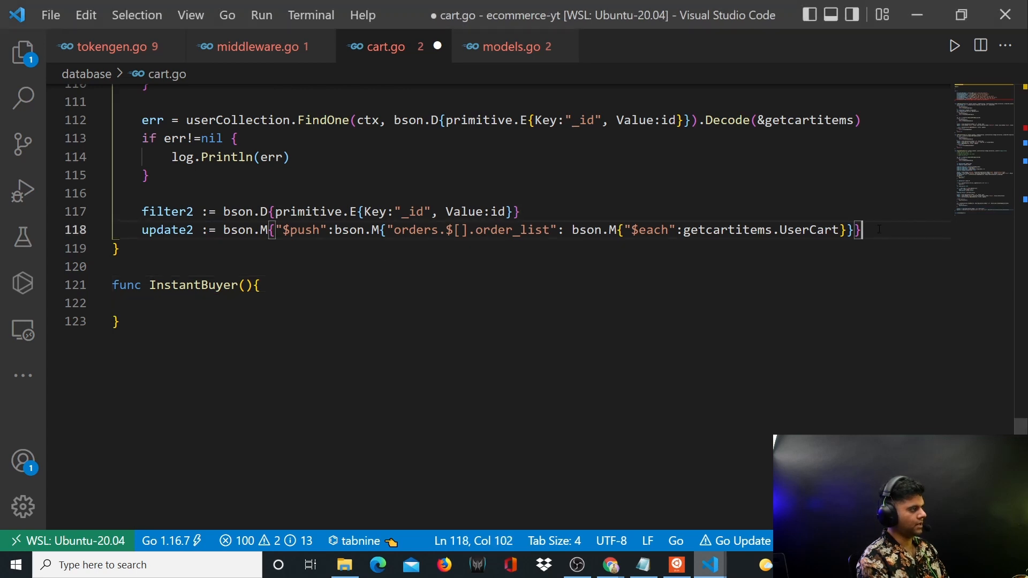
key(Enter)
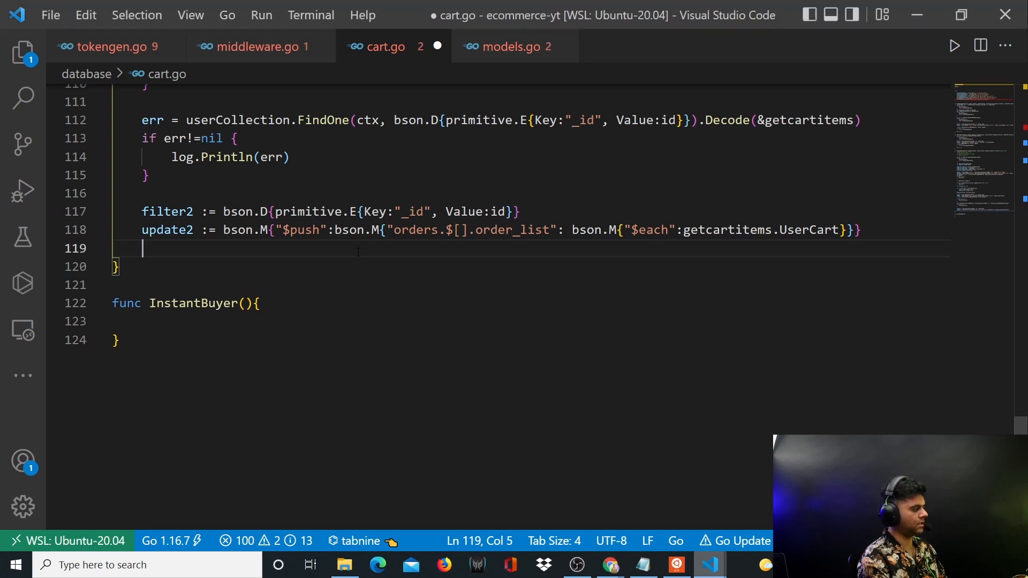
Call _, err = userCollection.UpdateOne(ctx, filter2, update2) and log.Println(err) when err != nil.
text(userCollection.Up)
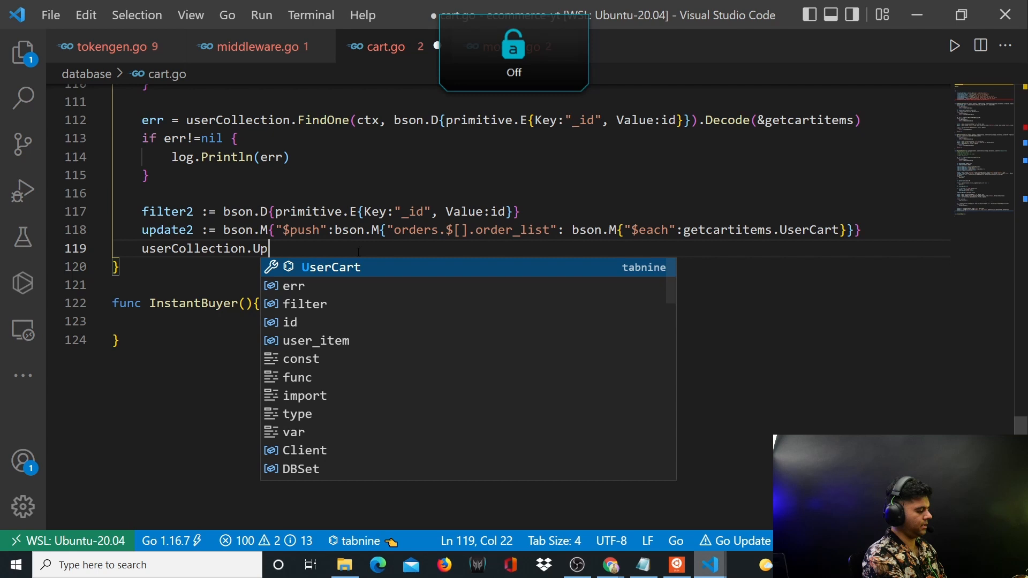
text(dateOne(ctx, filter2, update2)
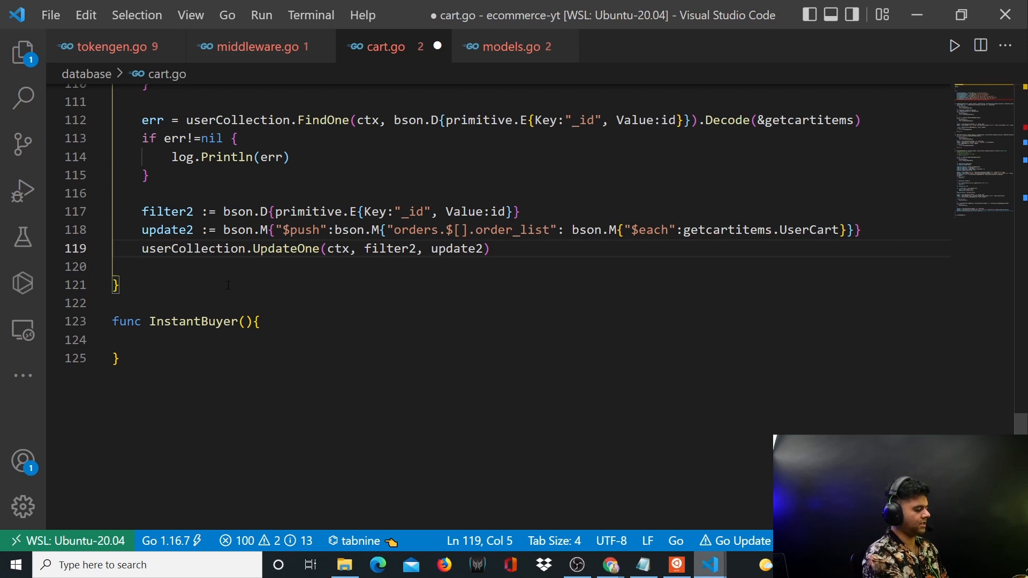
text(_, err =)
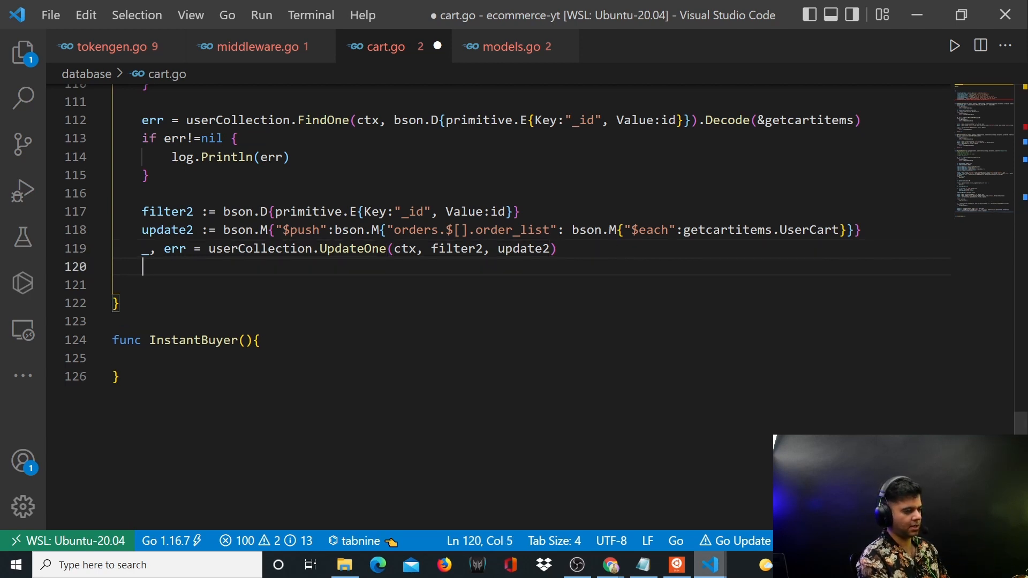
text(if)
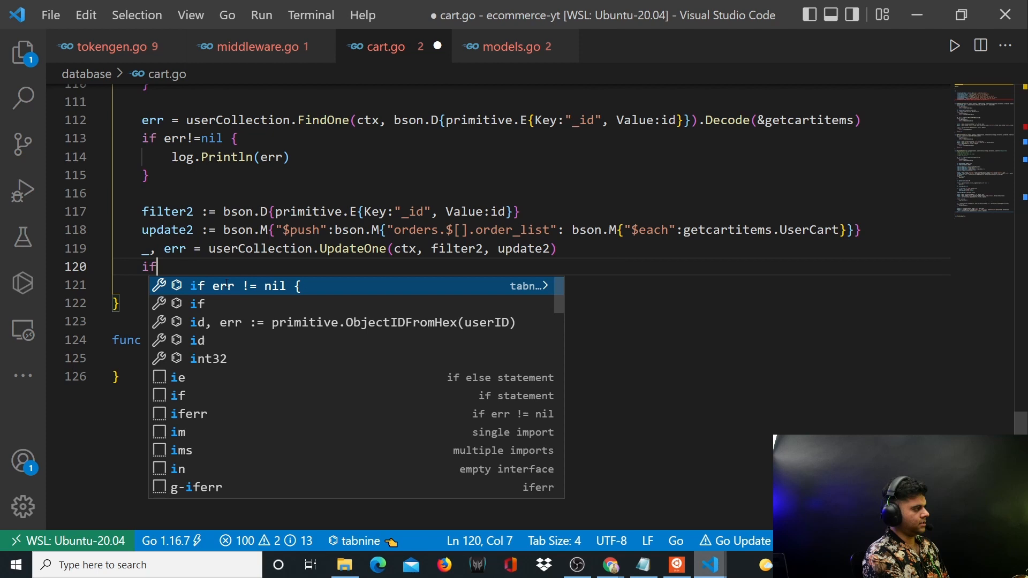
text(err != nil {)
click(531, 285)
text(log.P)
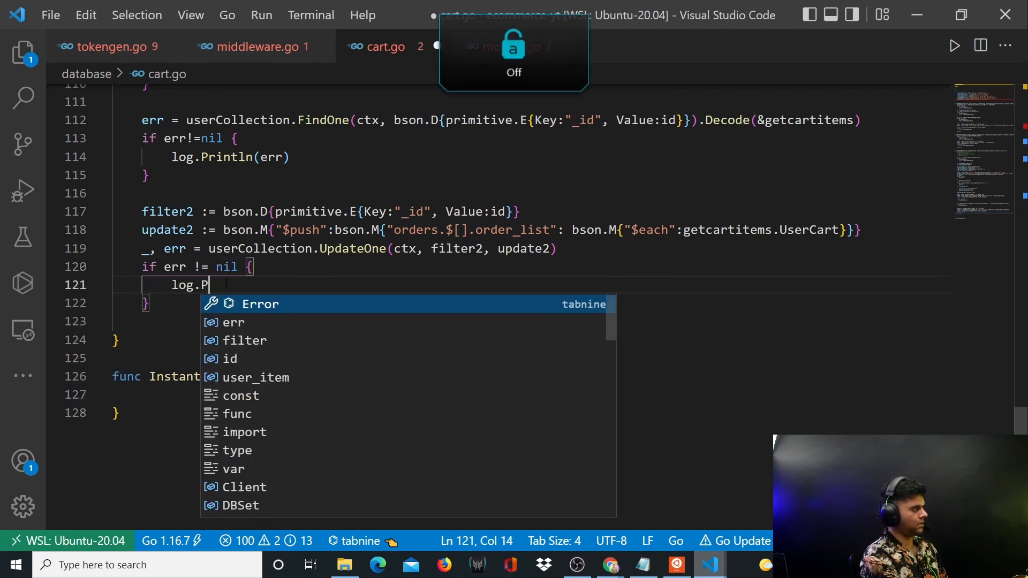
text(rintln(err)
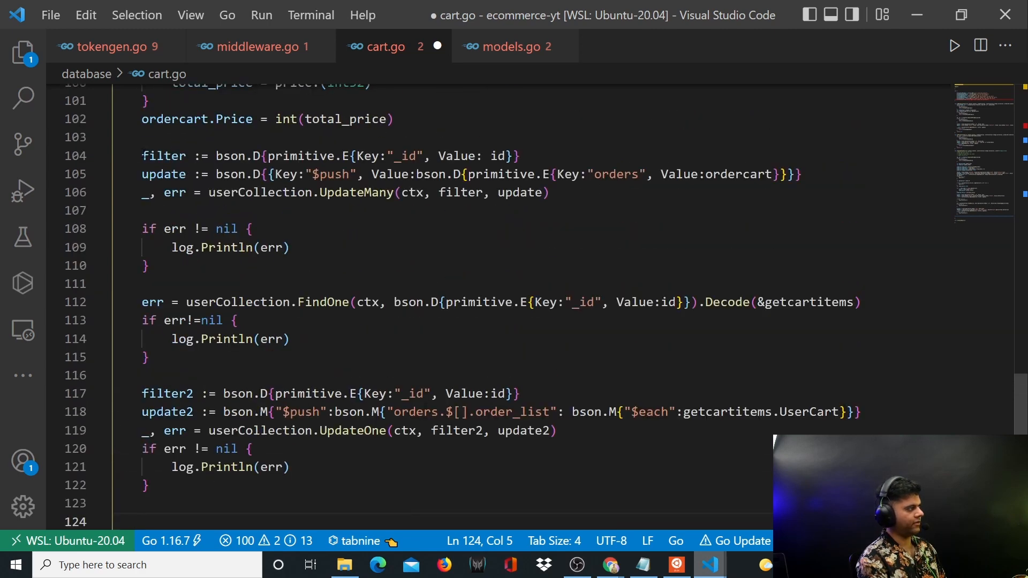
click(547, 192)
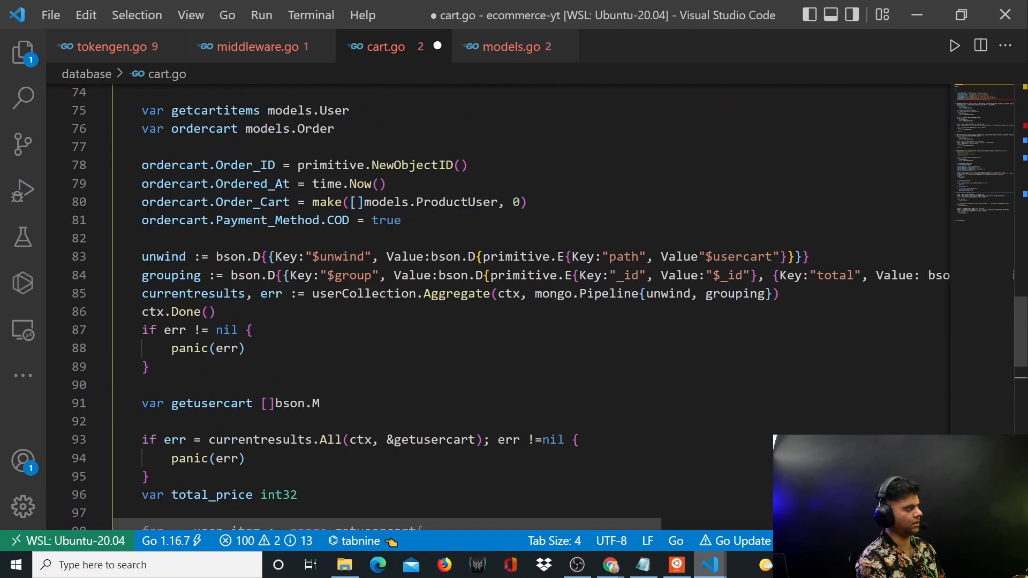
scroll(down, 3)
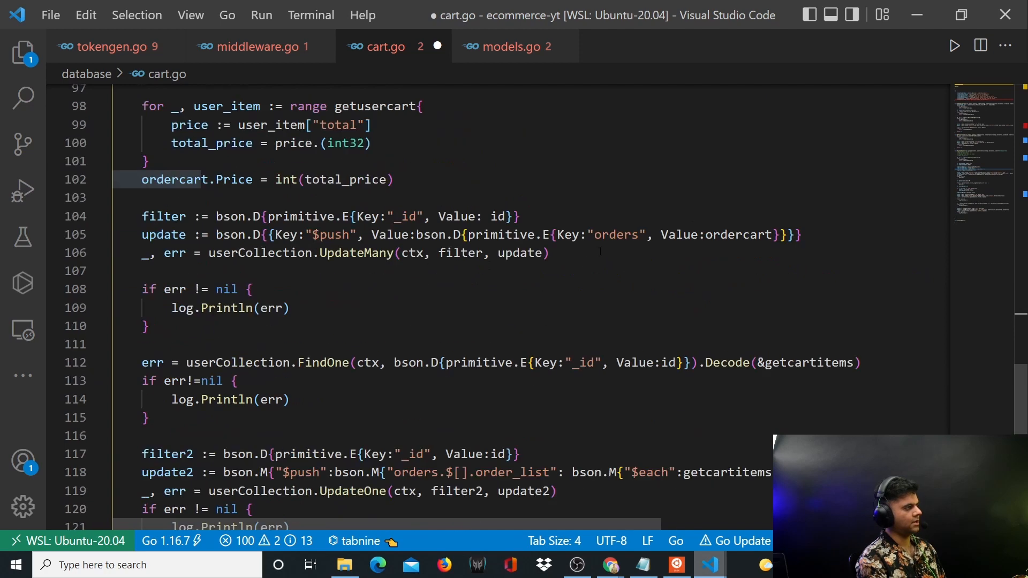
drag(546, 235, 787, 235)
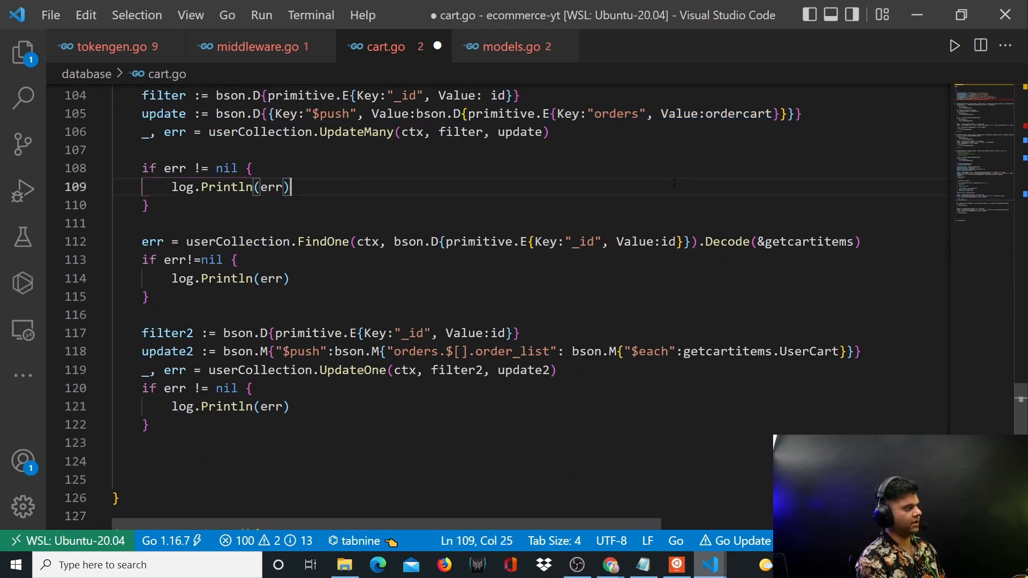
scroll(down, 3)
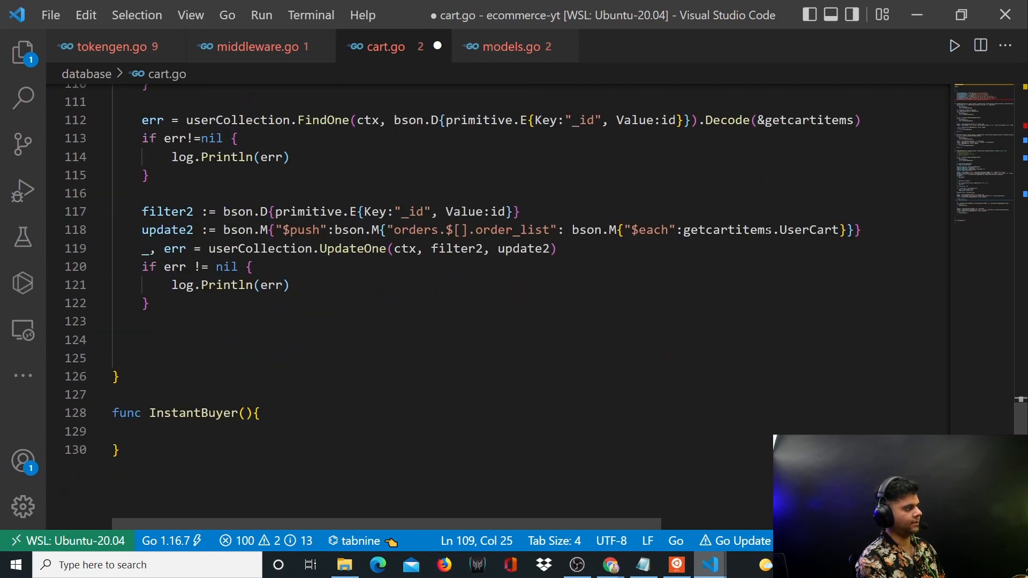
double_click(807, 229)
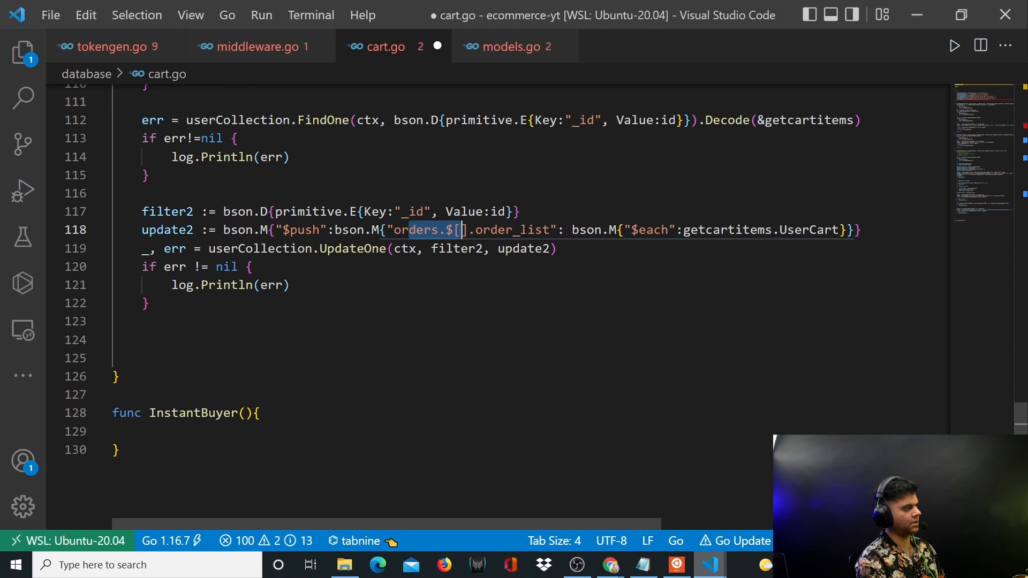
After the error check, declare usercart_empty := make([]models.ProductUser, 0).
click(131, 340)
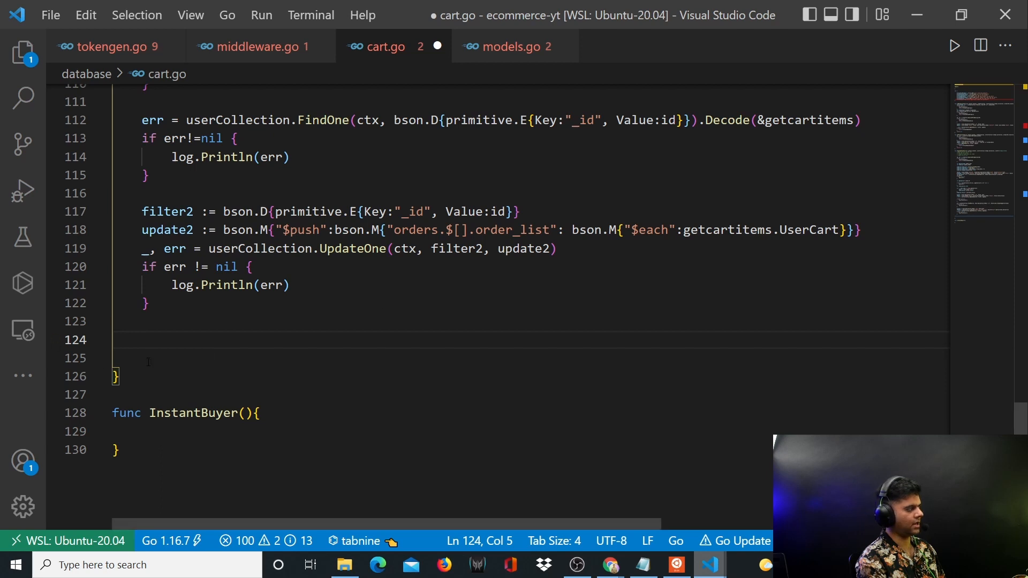
text(usercart_)
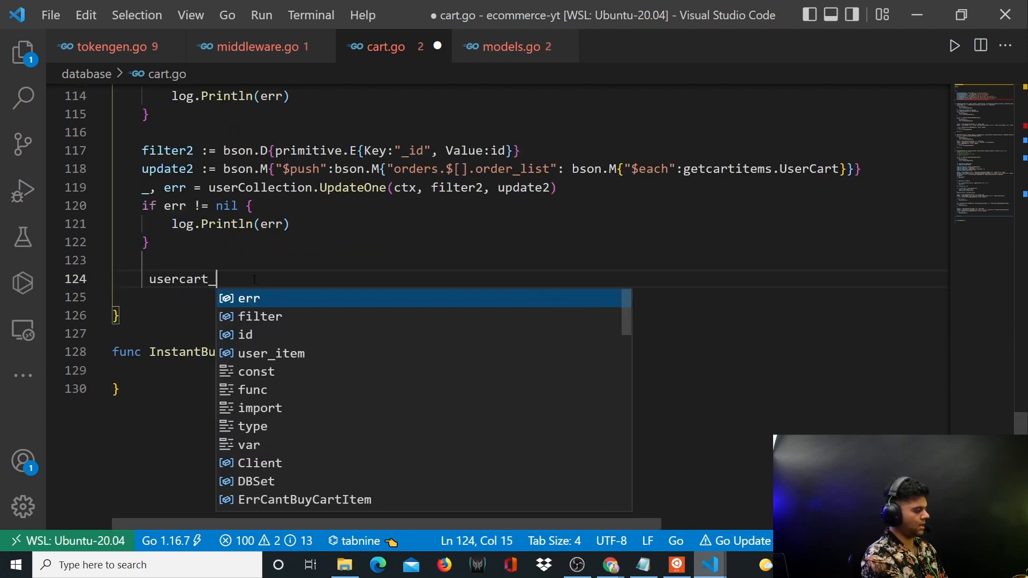
text(empty :=)
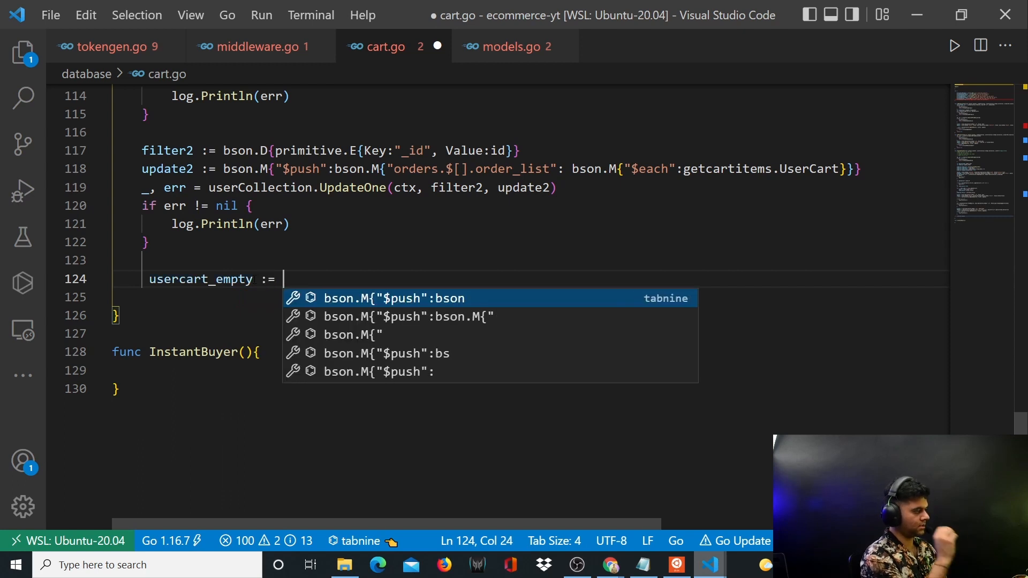
text(make())
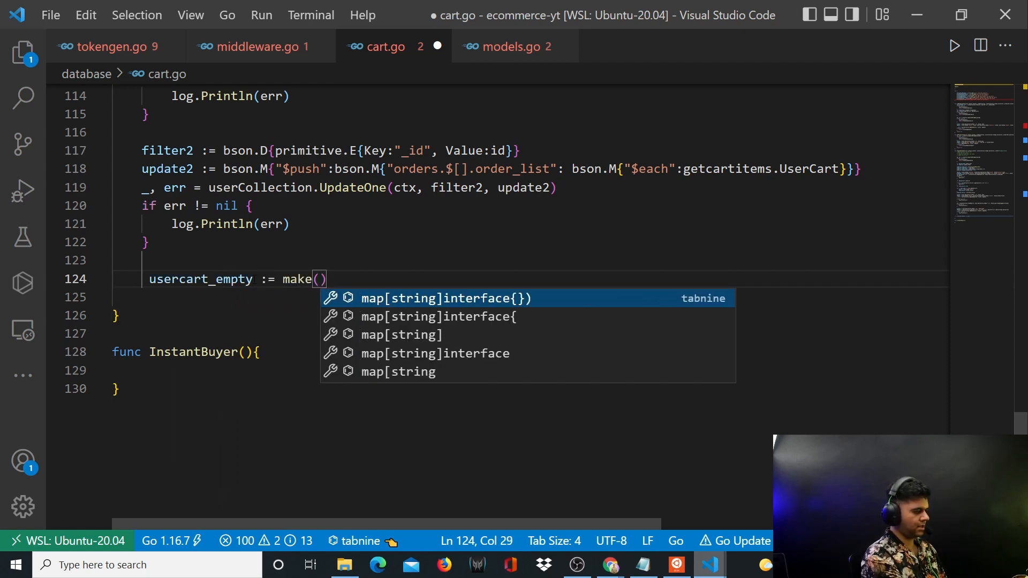
text([]models.ProductUser, 0)
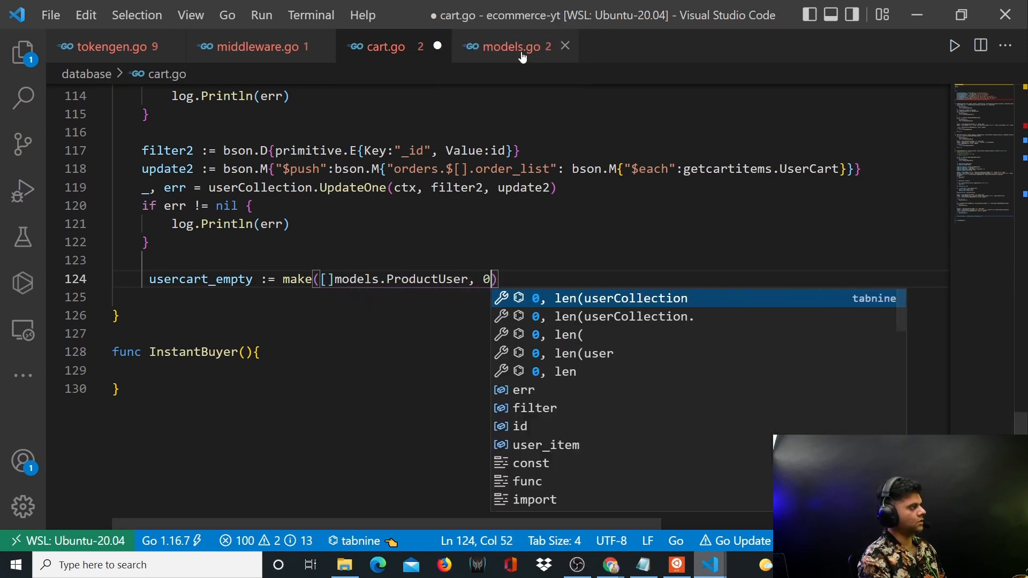
click(507, 46)
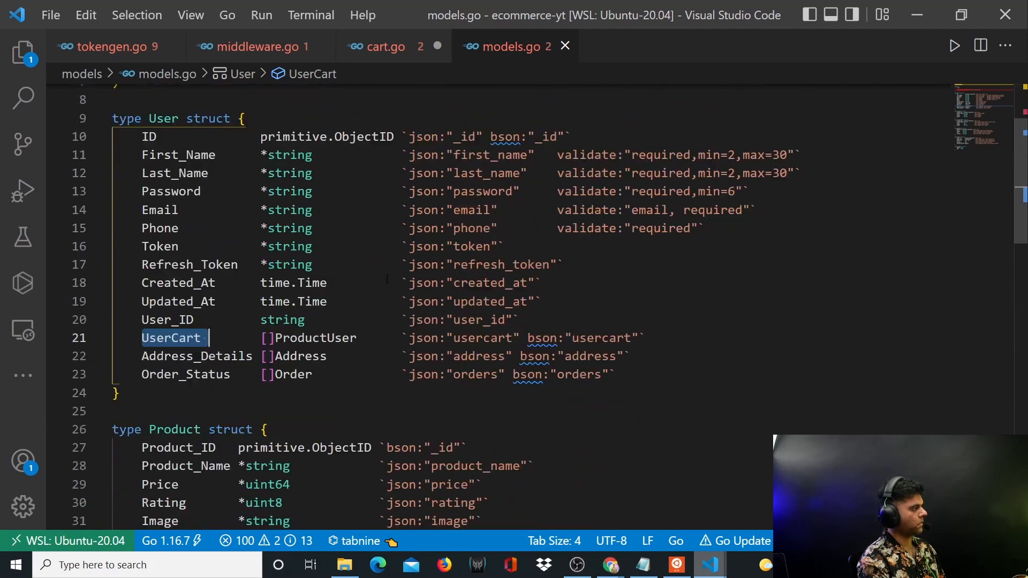
scroll(down, 3)
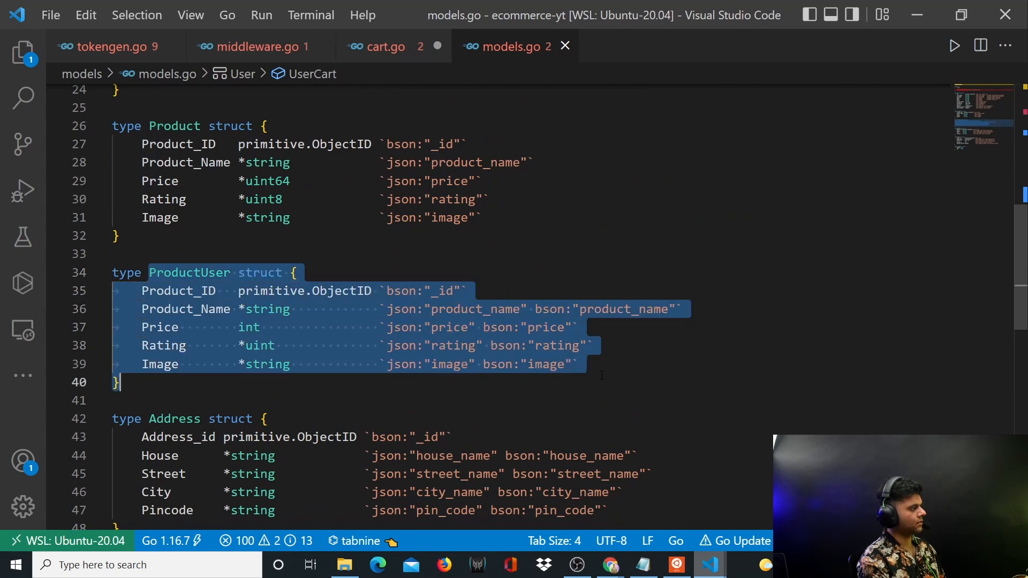
click(385, 46)
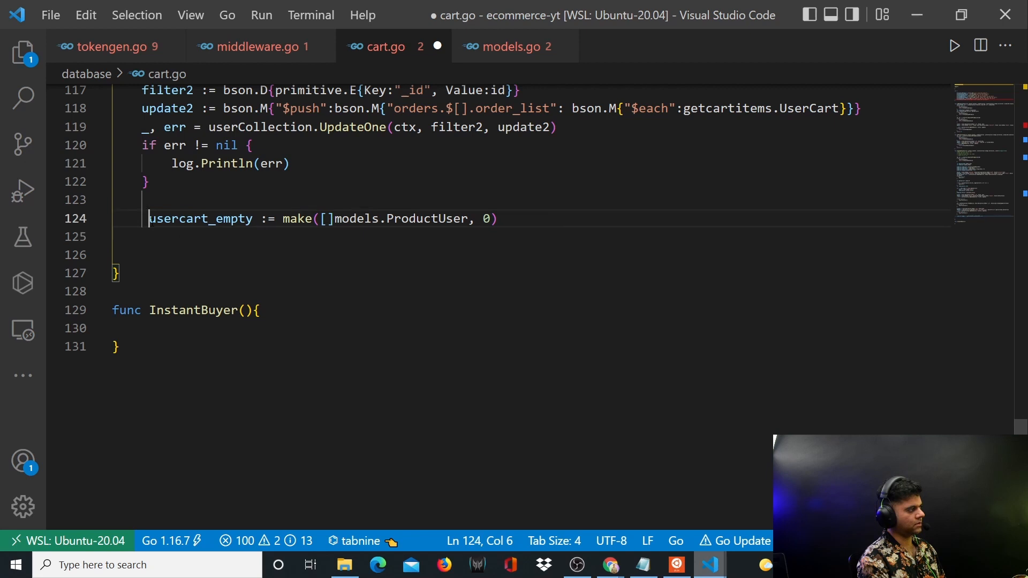
Declare filter3 := bson.D{primitive.E{Key:"_id", Value: id}} and begin update3 := below it.
double_click(200, 219)
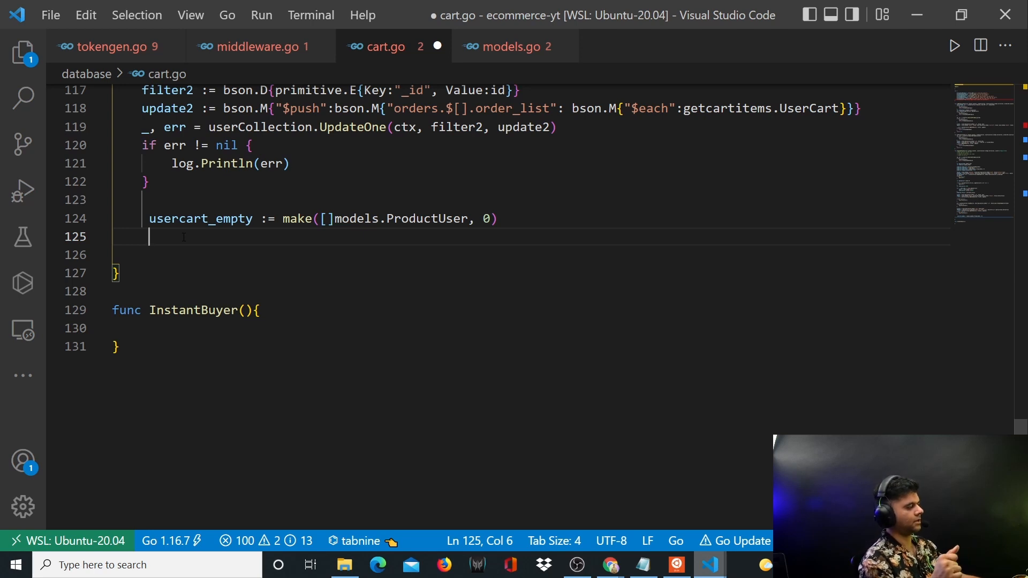
text(filtered :=)
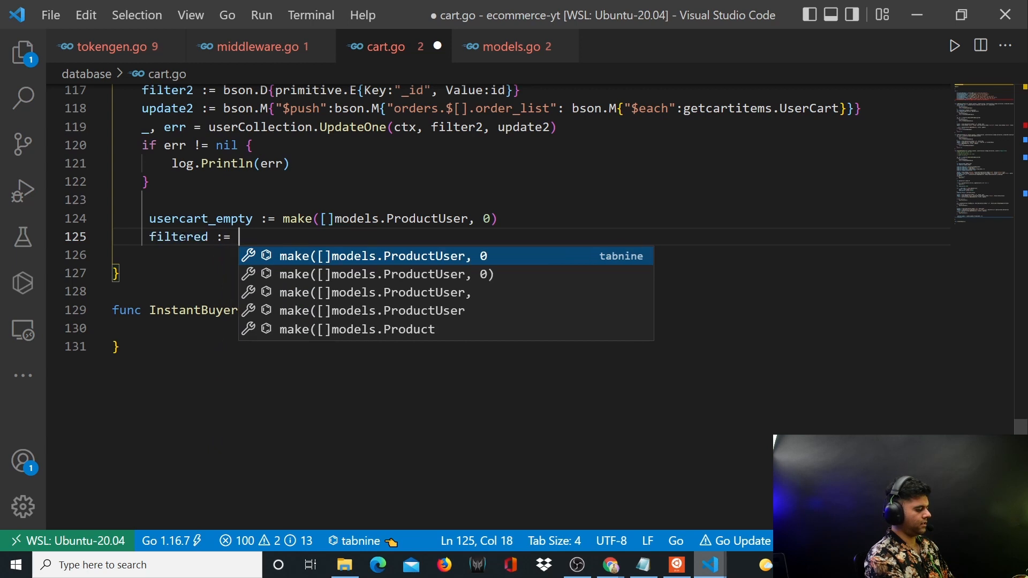
text(bson.D)
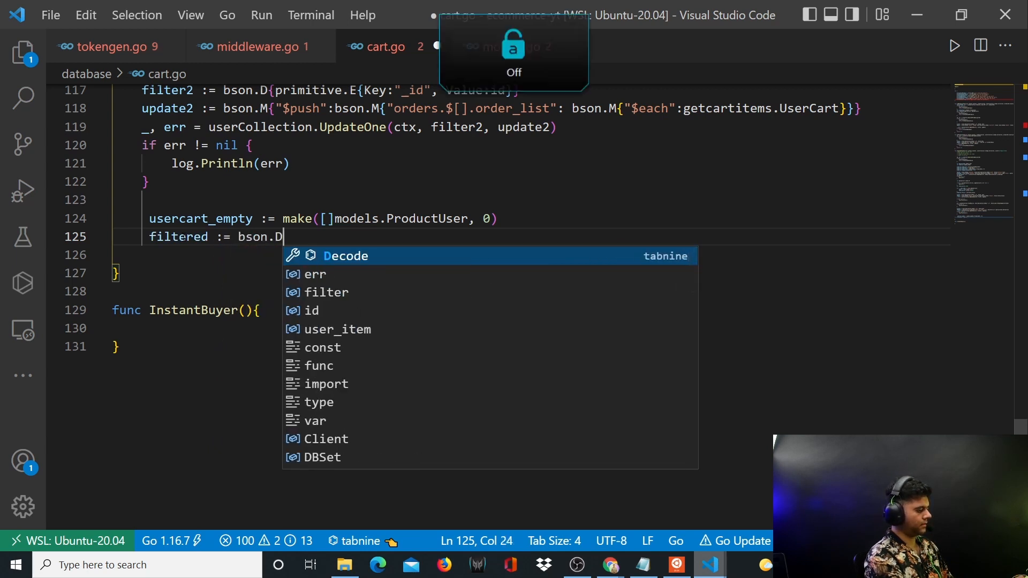
text({)
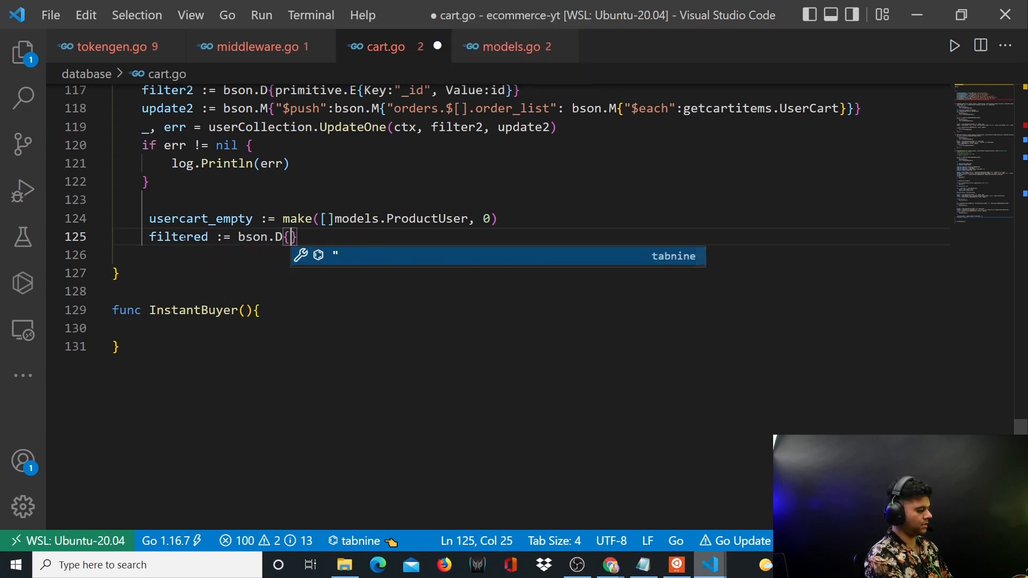
text(primitive.E{Key:"_id", Value: id})
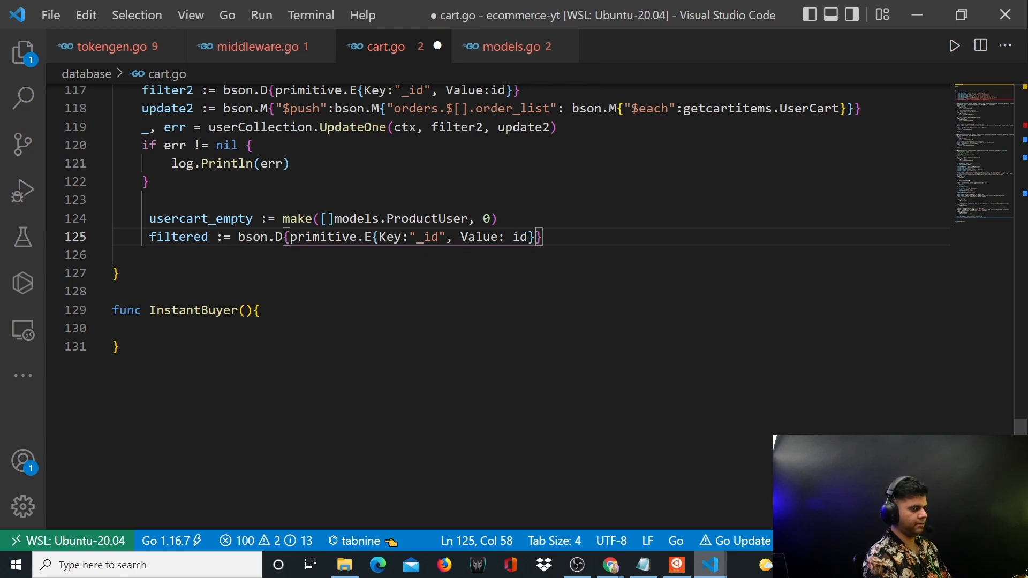
key(enter)
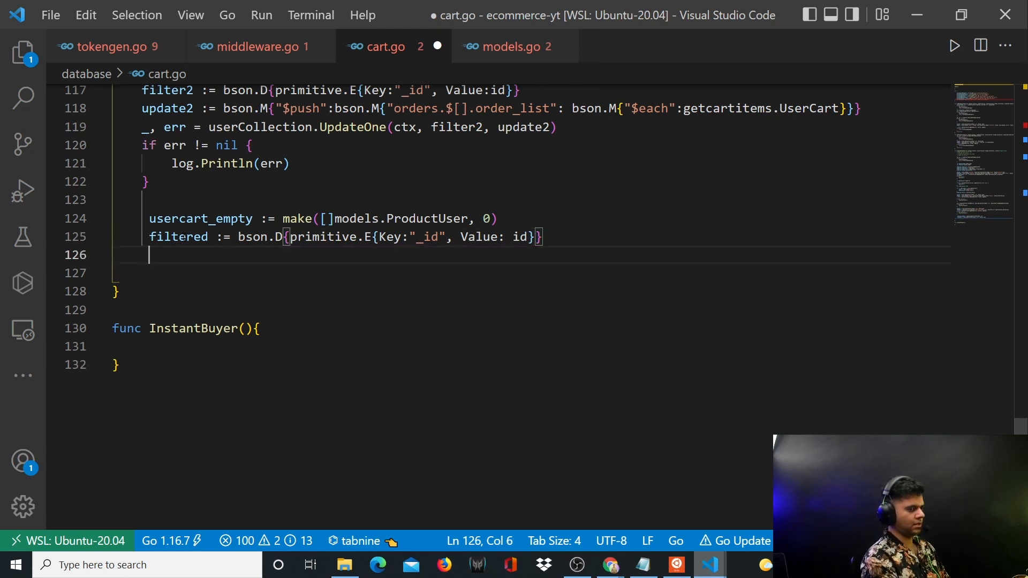
text(updated :)
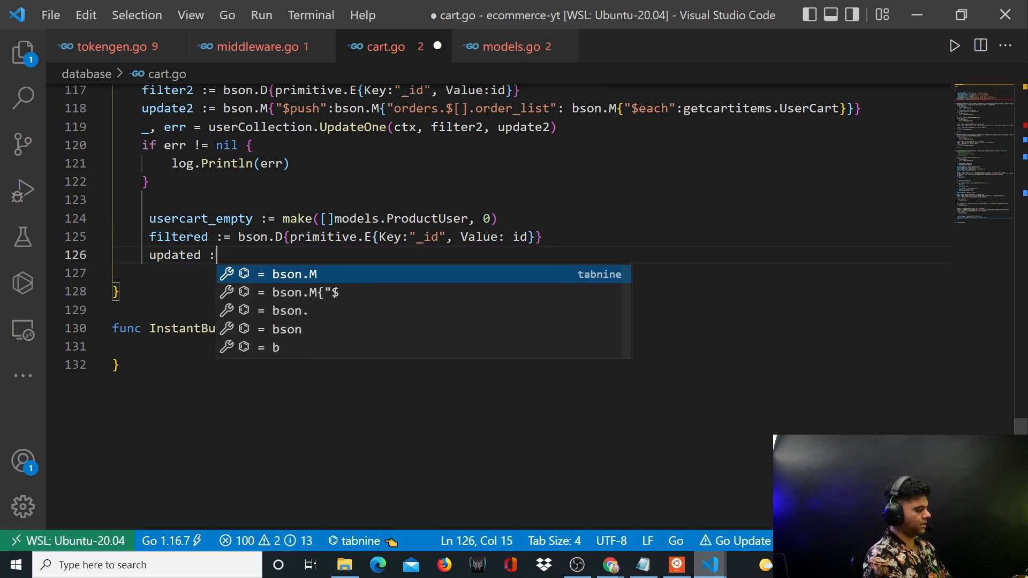
text(=)
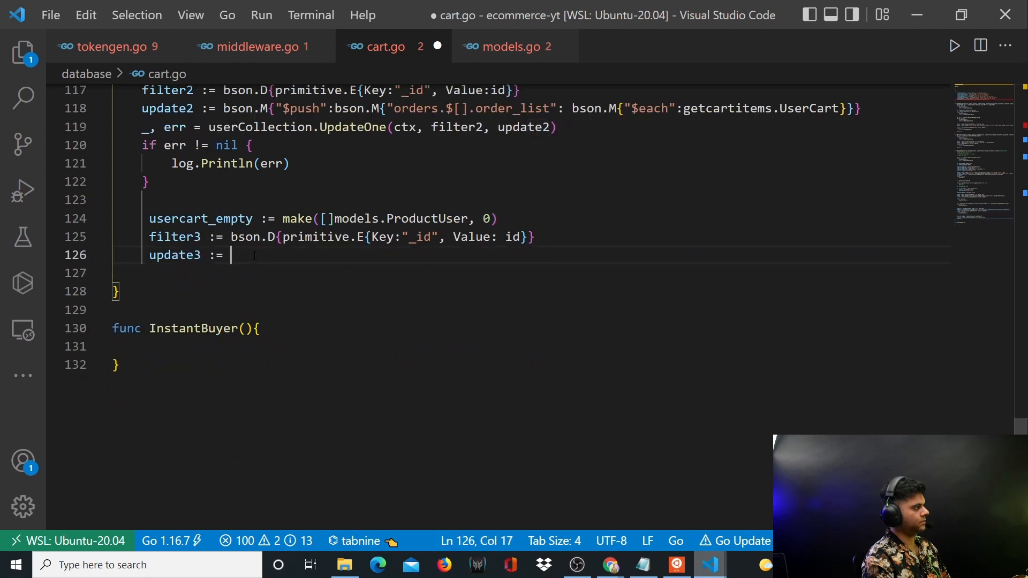
Set update3 to bson.D{{Key:"$set", Value:bson.D{primitive.E{Key:"usercart", Value:usercart_empty}}}}.
text(bson.D)
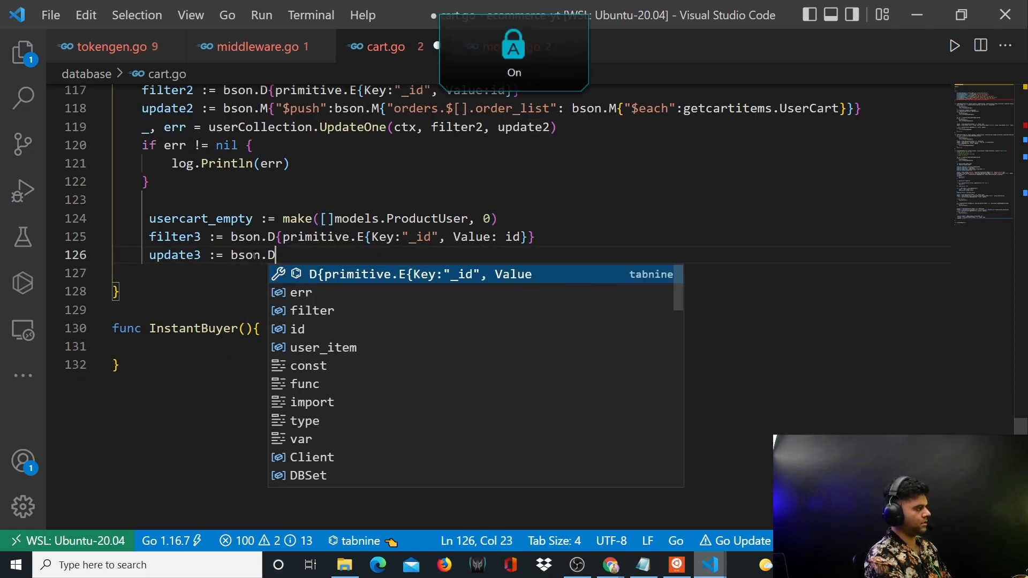
text({)
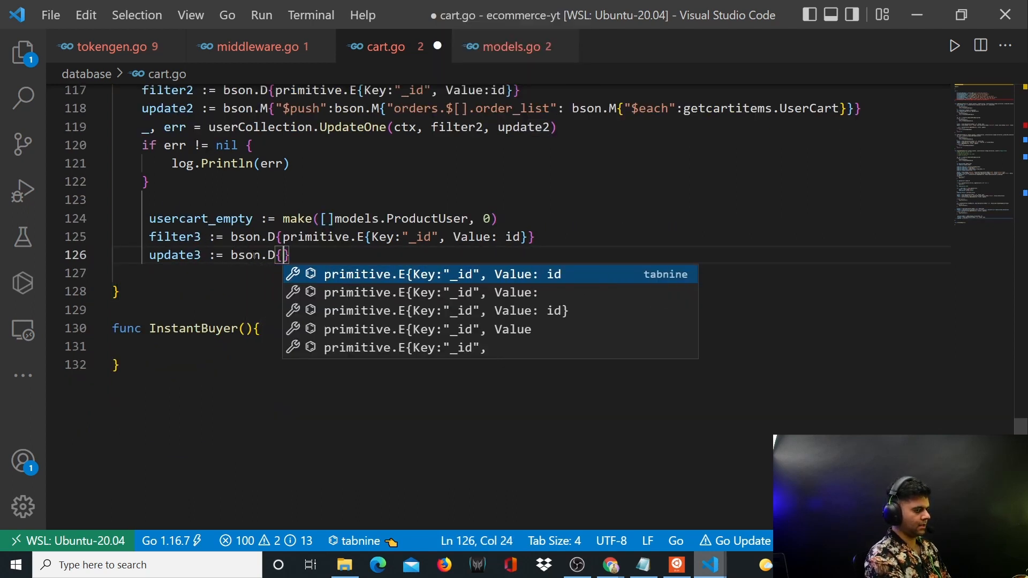
text({)
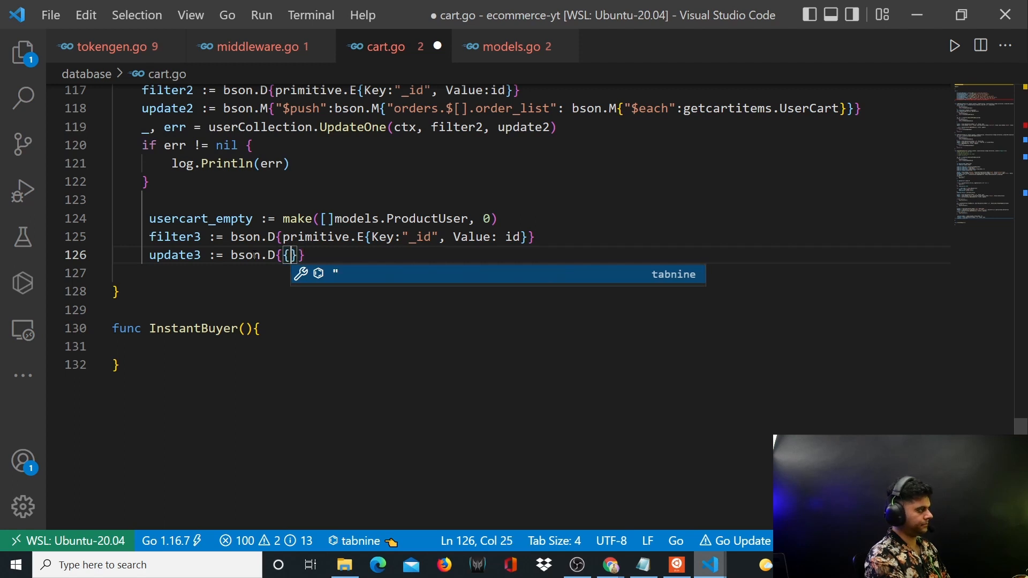
text(Key:"$set", Value:bson.)
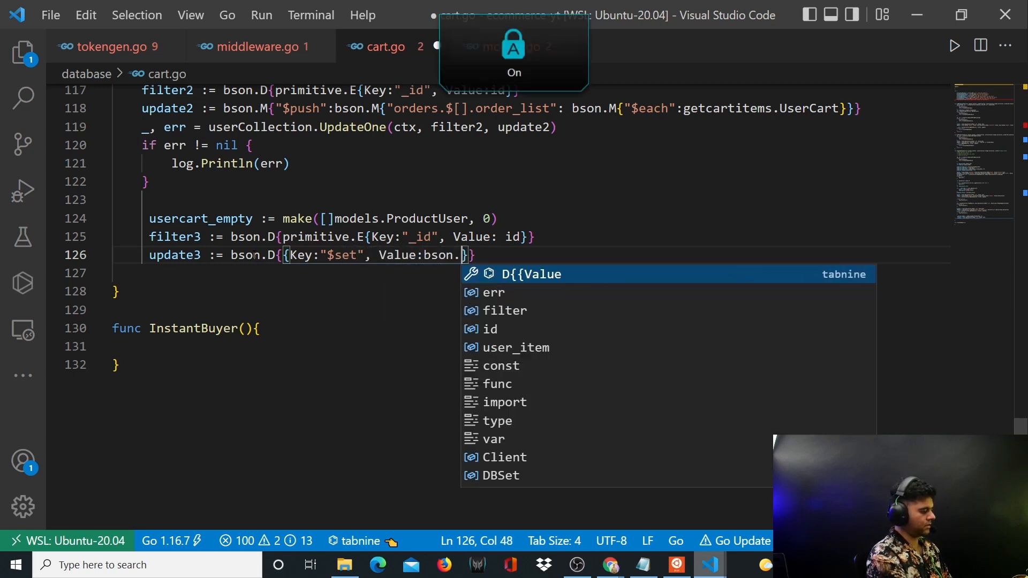
text(primitive.E{Key:"_id", Value: id)
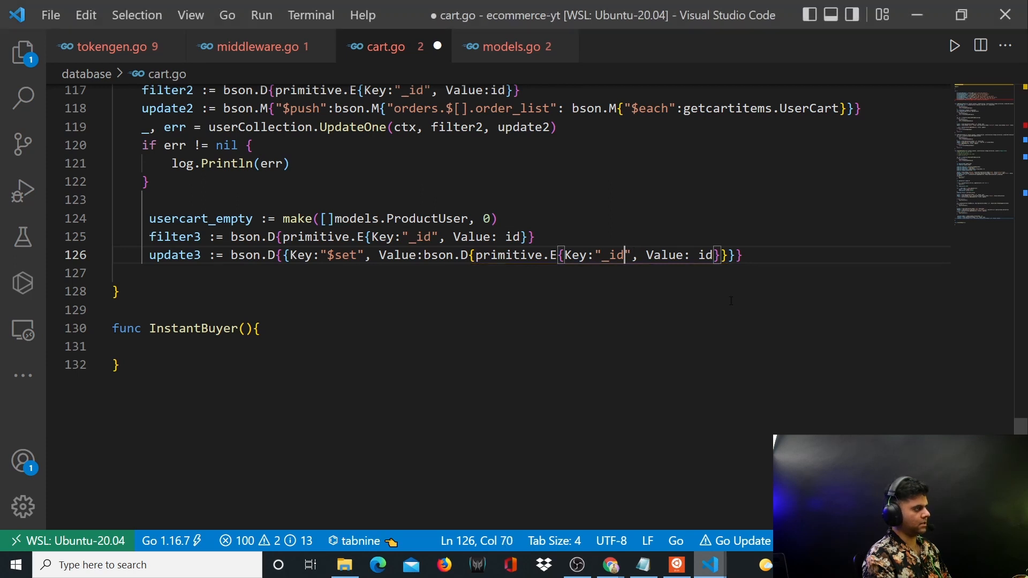
text(usercart)
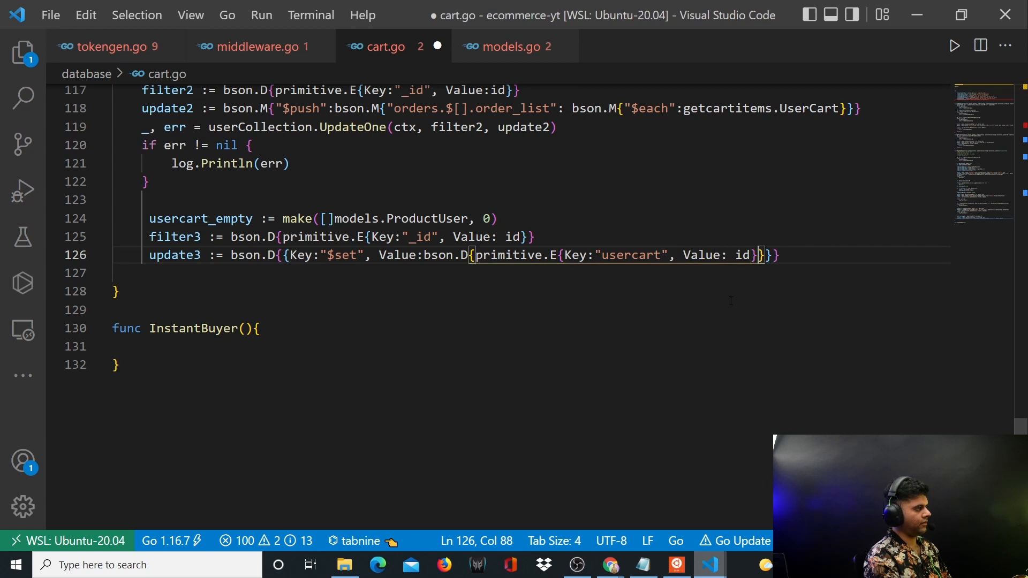
key(Backspace)
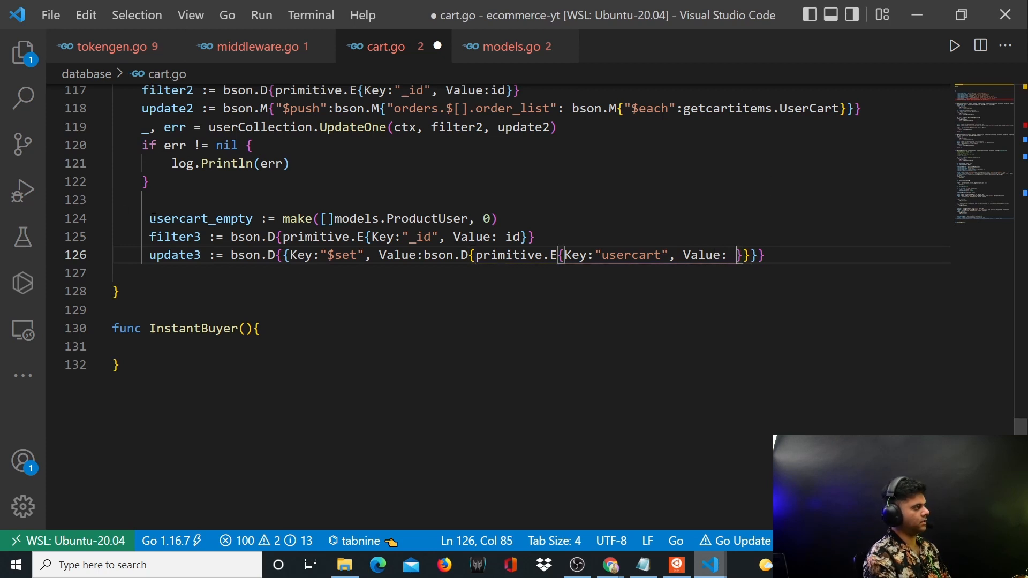
double_click(200, 219)
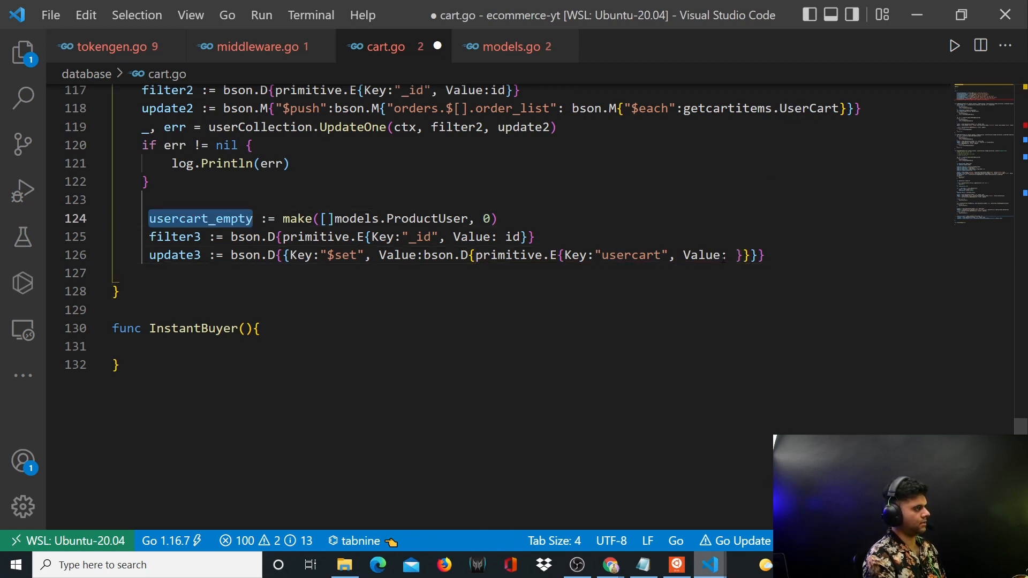
text(usercart_empty)
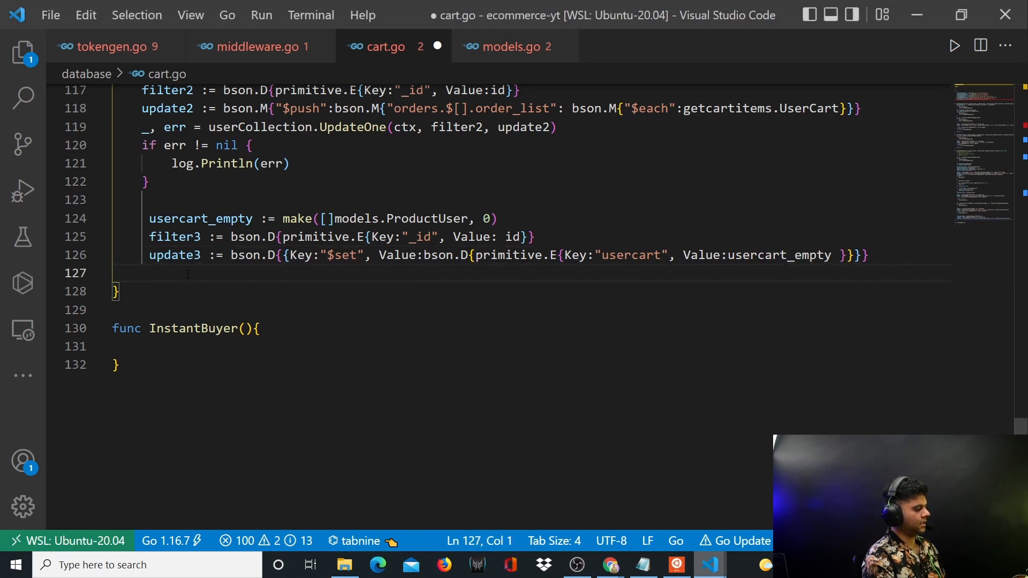
key(Enter)
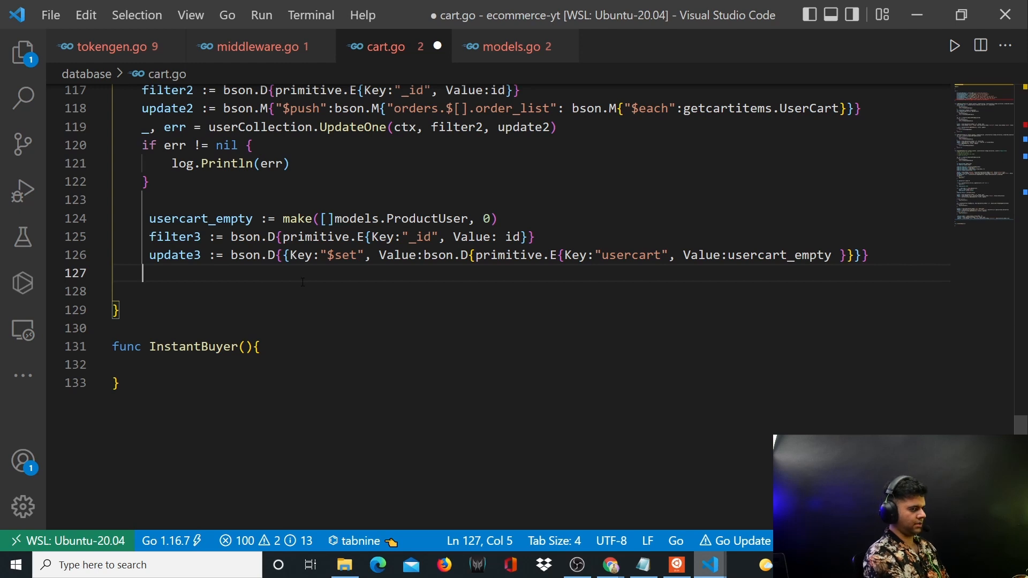
Call _, err = userCollection.UpdateOne(ctx, filter3, update3).
text(userCollection)
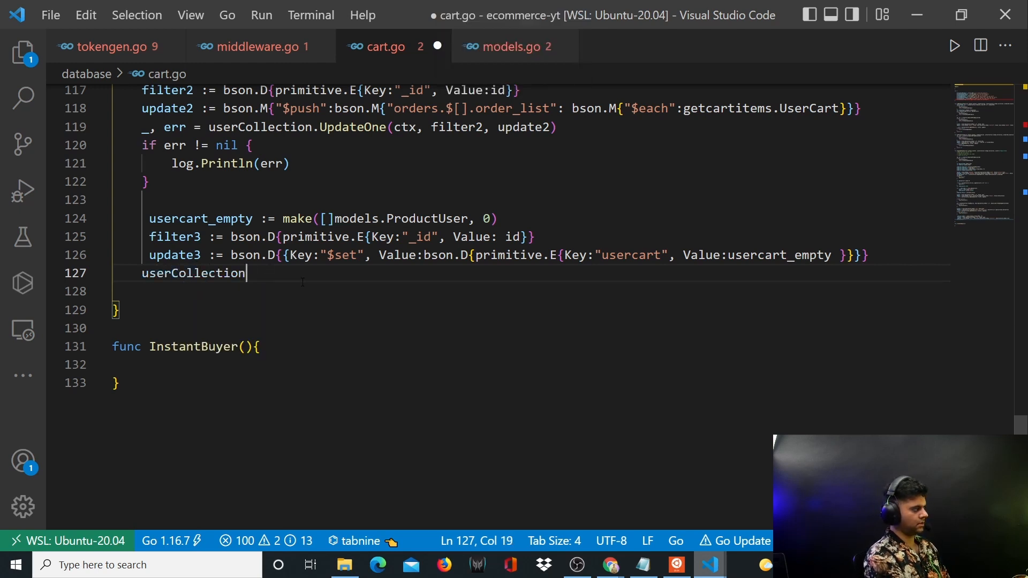
text(.UpdateOne)
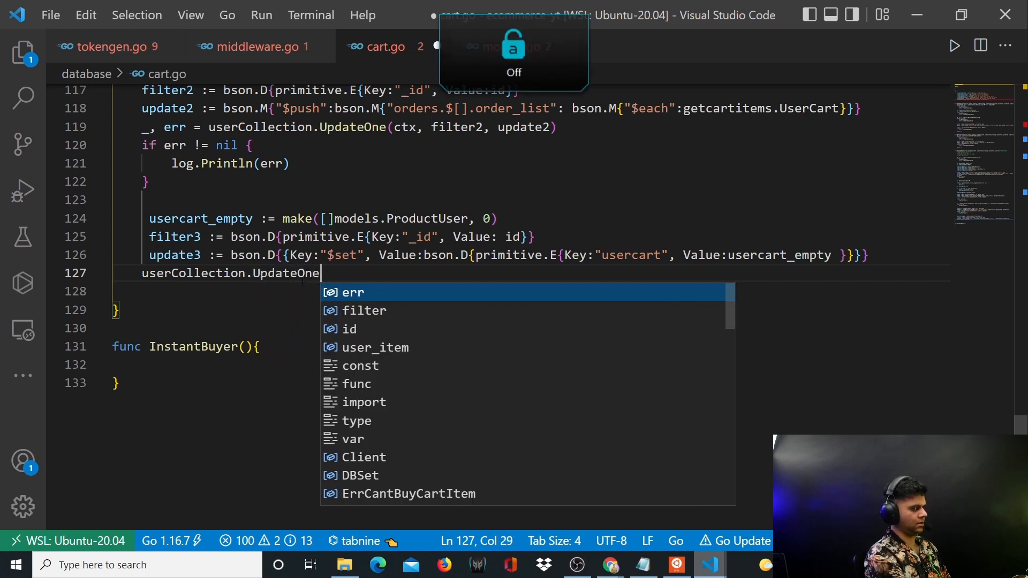
text((ct)
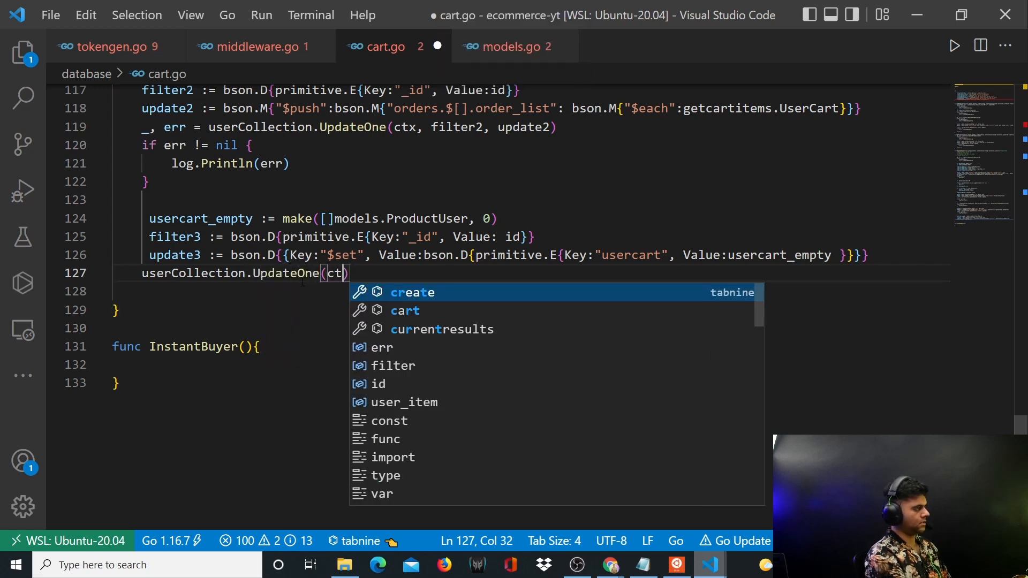
text(x, filter3, update3)
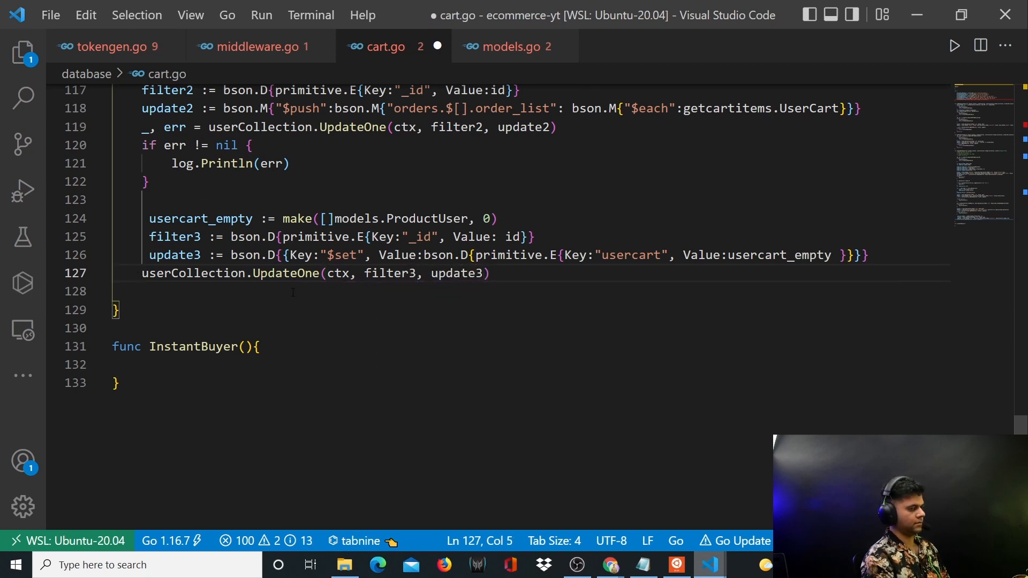
text(_, err =)
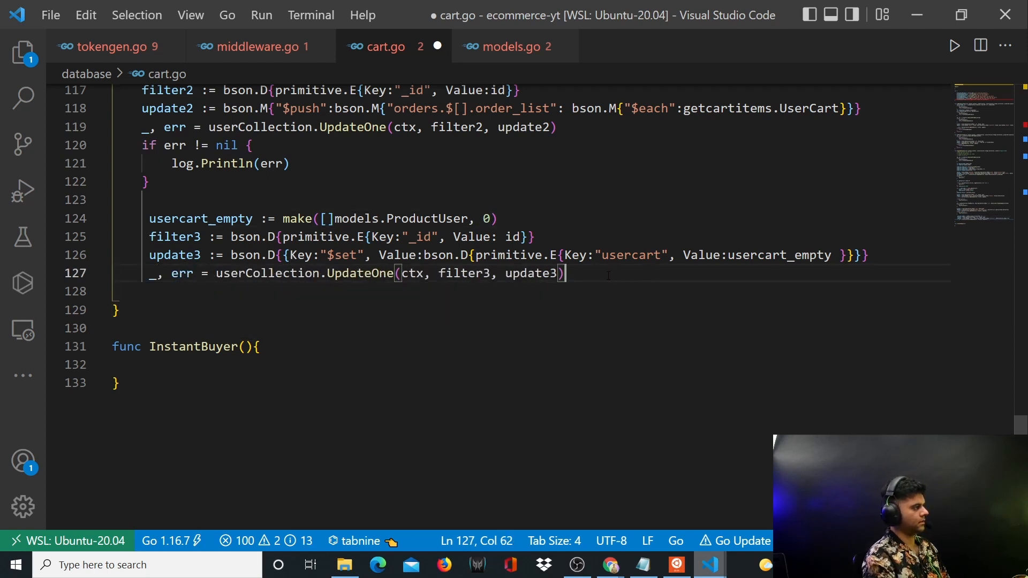
Return ErrCantBuyCartItem when err != nil, otherwise return nil.
text(if err)
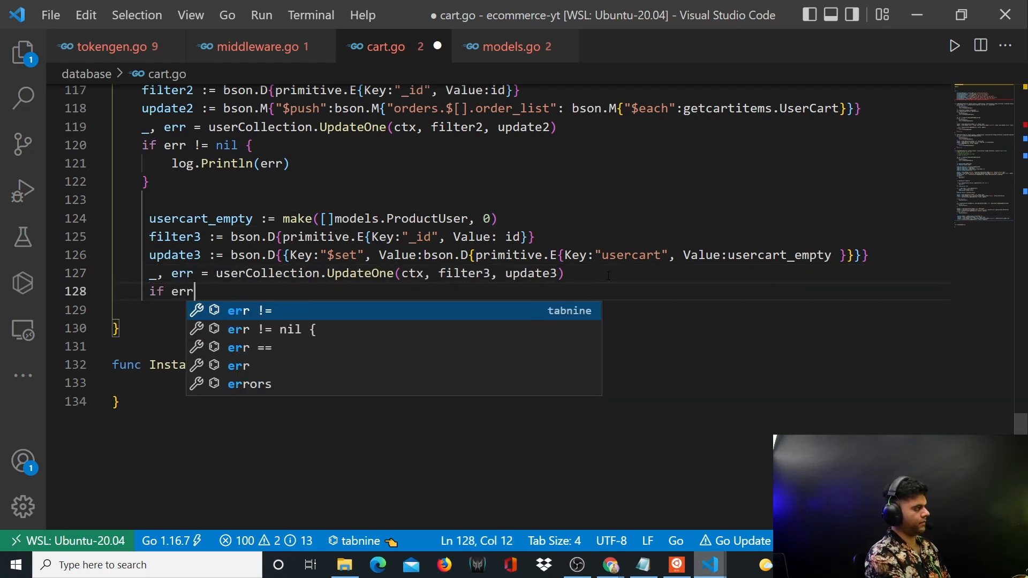
text(!= nil {)
click(532, 311)
text(return E)
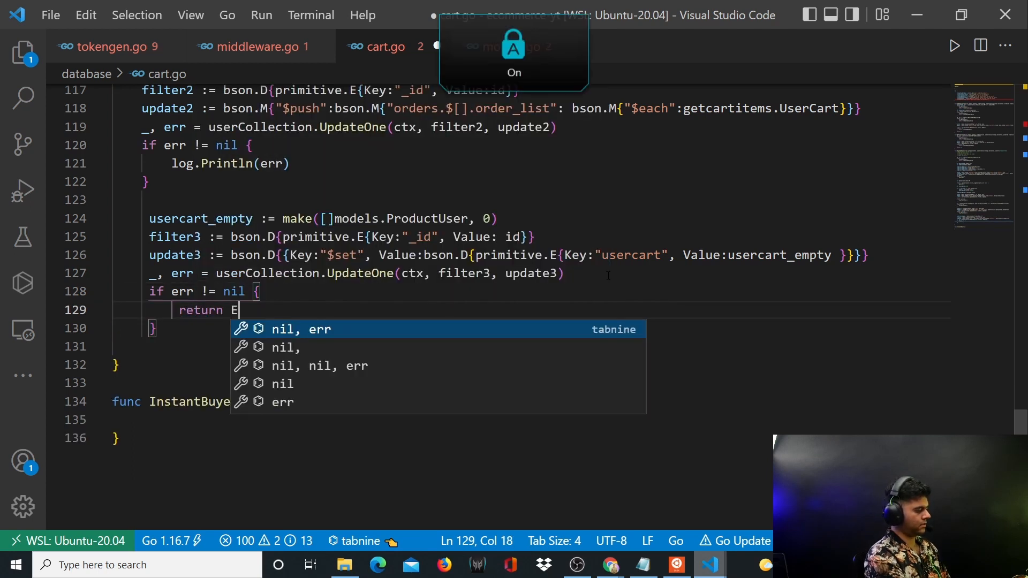
text(rrCantBuyCartItem)
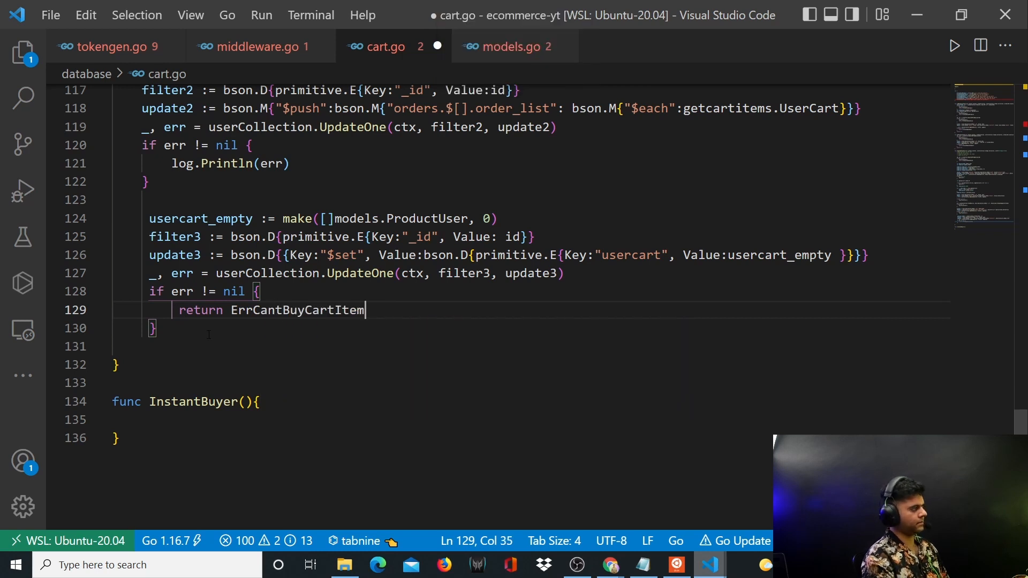
text(return n)
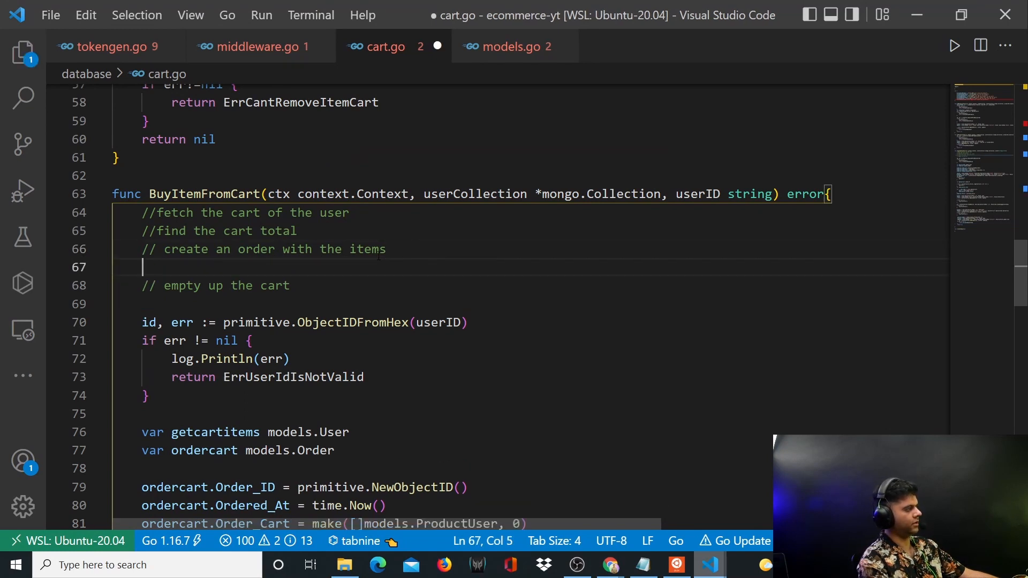
Add comments "//added order to the user collection" and "// added items in the cart to order list".
text(//added order to)
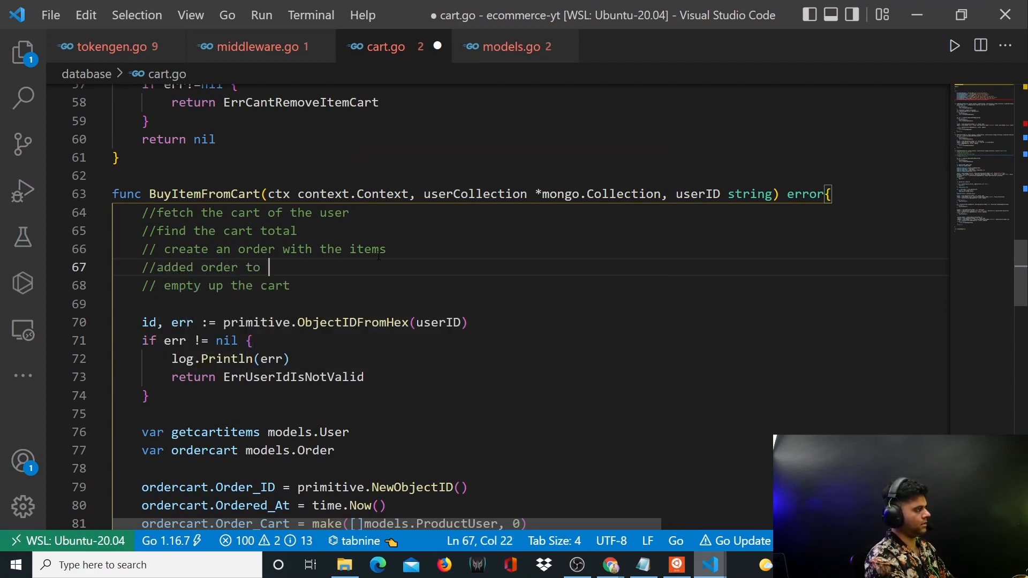
text(the user collection)
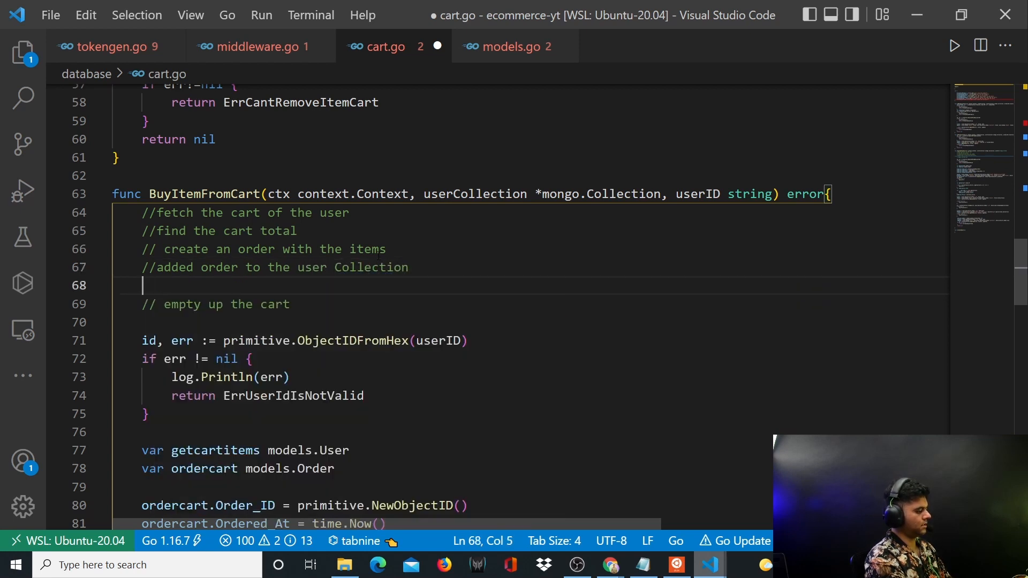
text(// added)
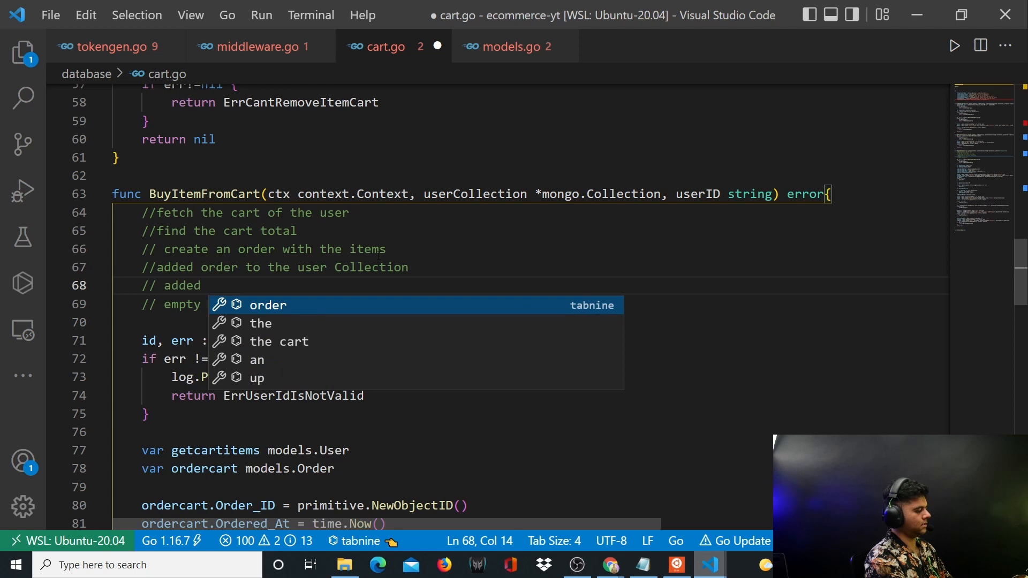
text(ca)
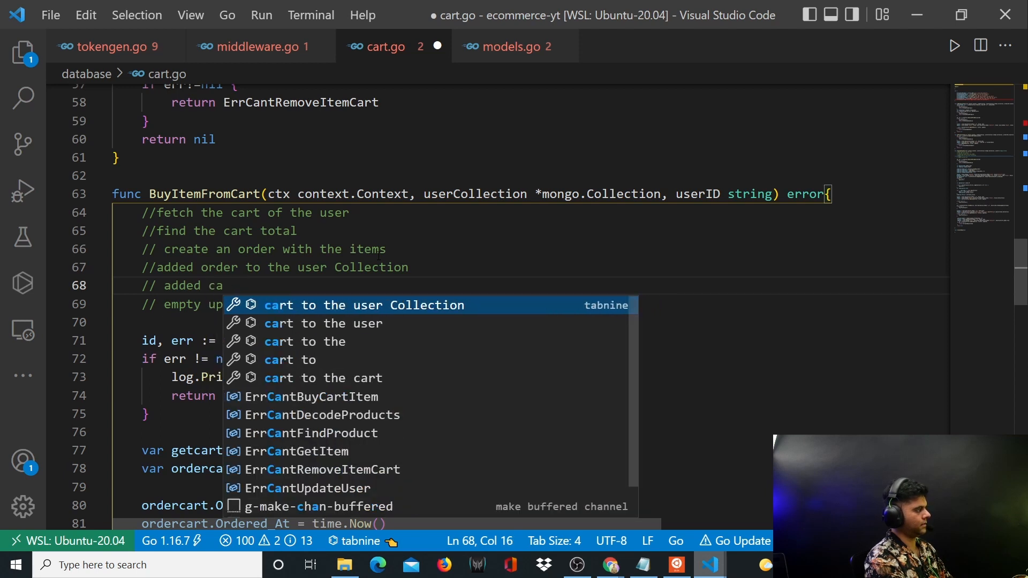
text(items i)
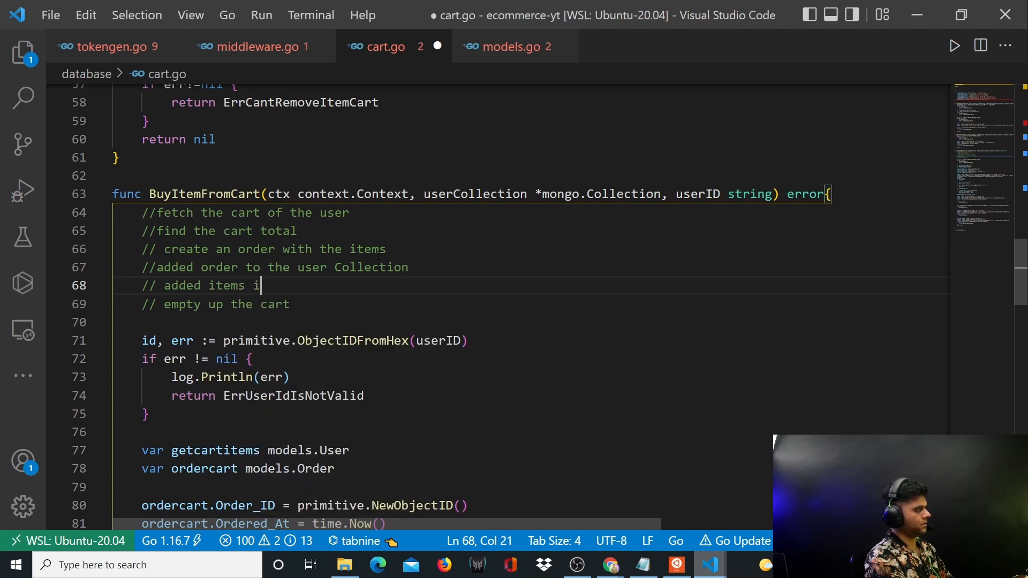
text(n the cart t)
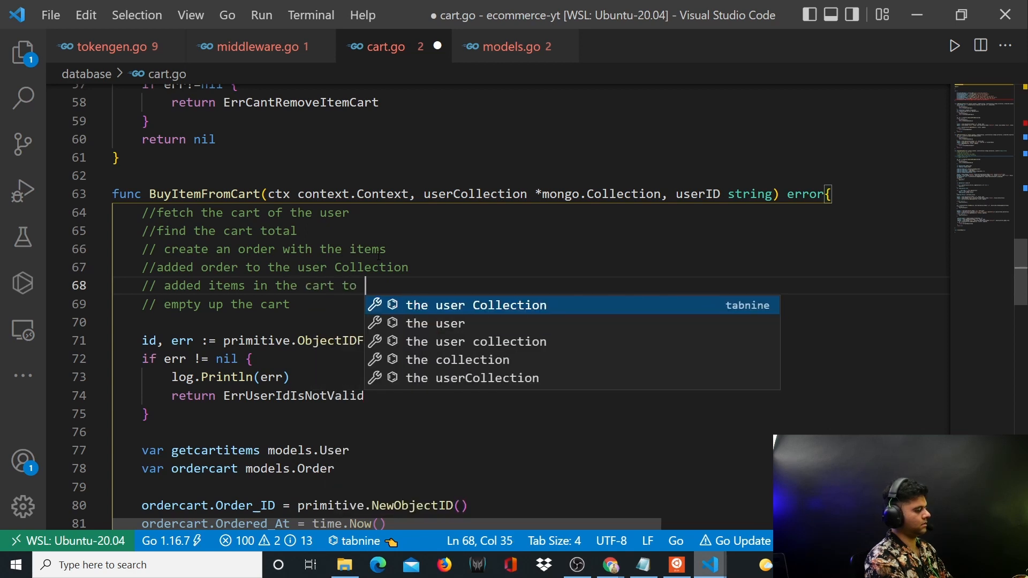
text(oder list)
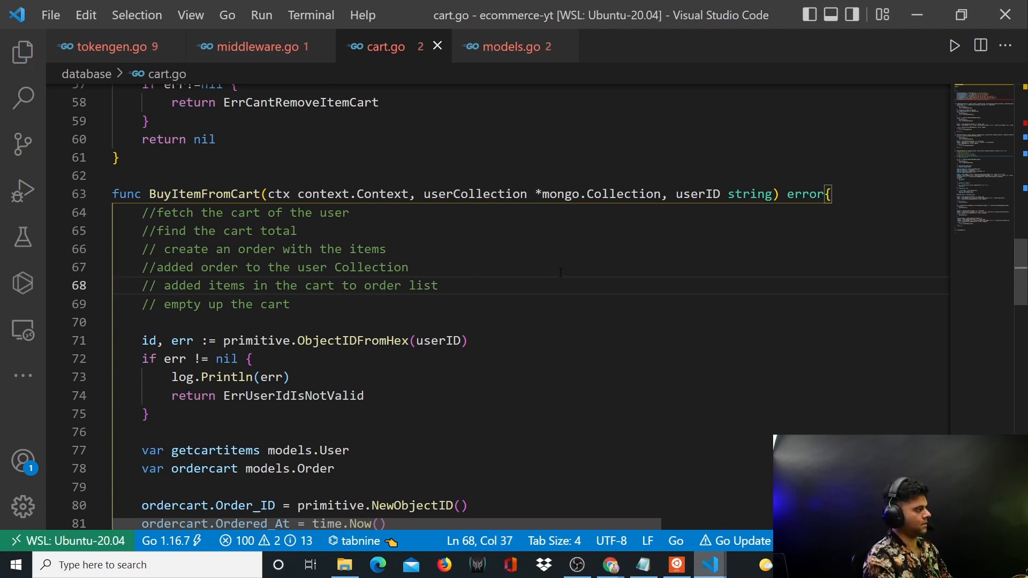
Scroll to the empty InstantBuyer function at the end of cart.go.
scroll(down, 3)
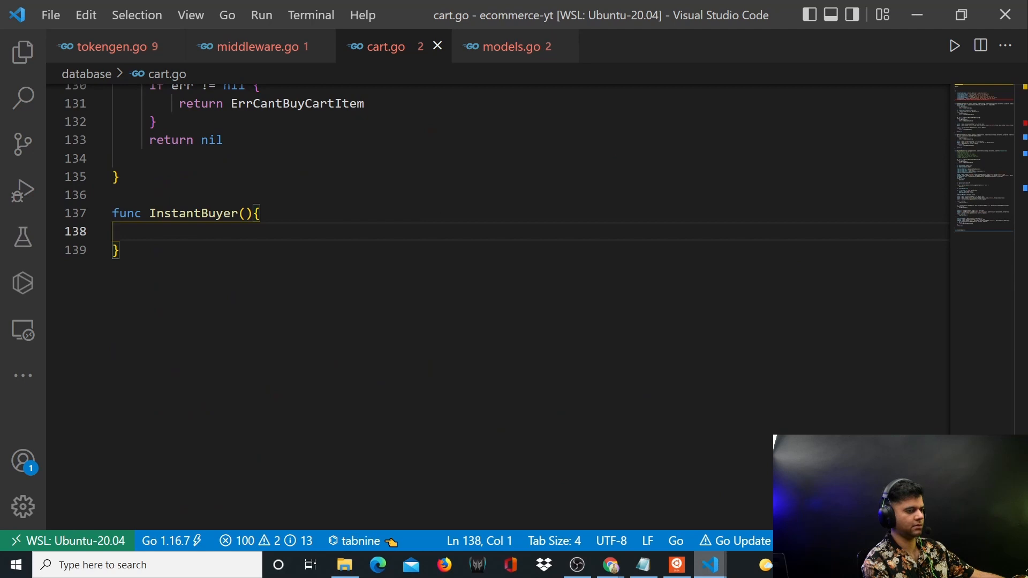
scroll(down, 3)
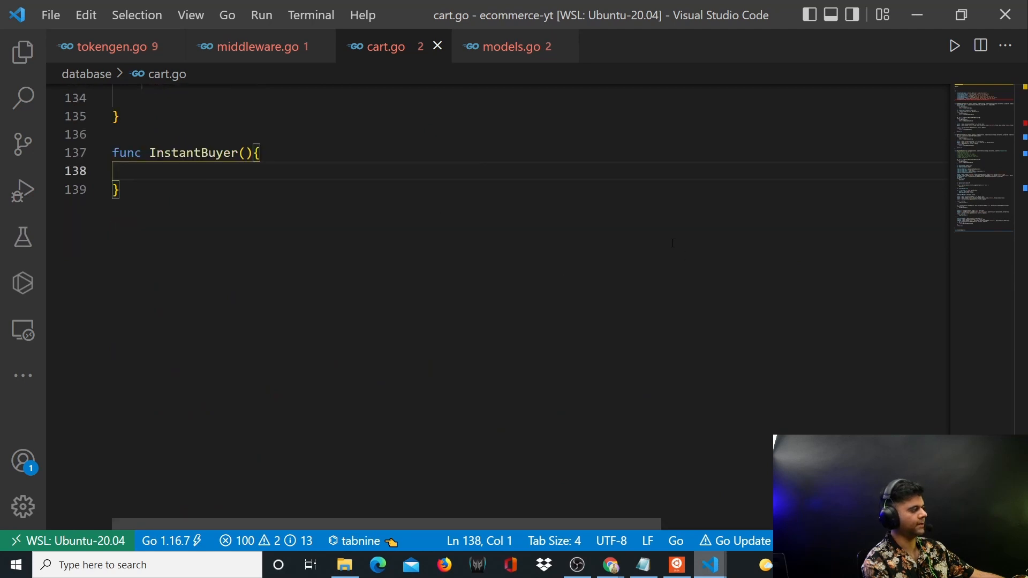